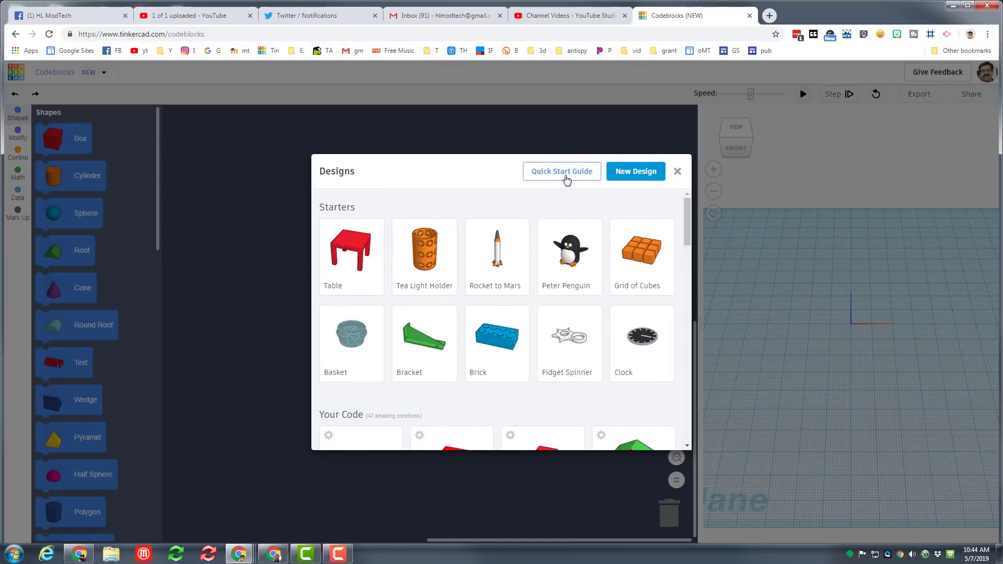
Start a New Design from the Designs dialog and title it 'card for mom'.
{"action": "left_click", "coordinate": [636, 172]}
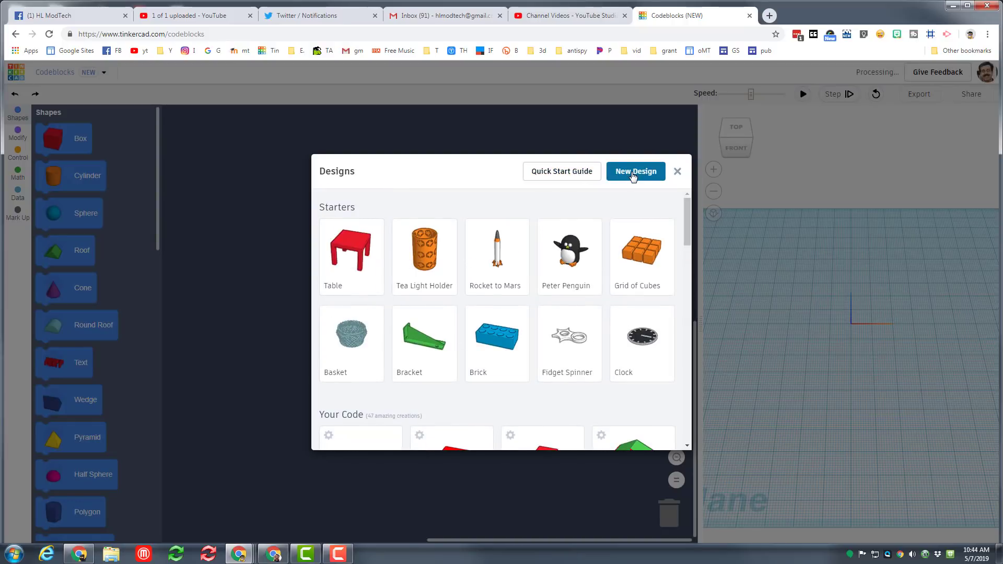
{"action": "left_click", "coordinate": [636, 172]}
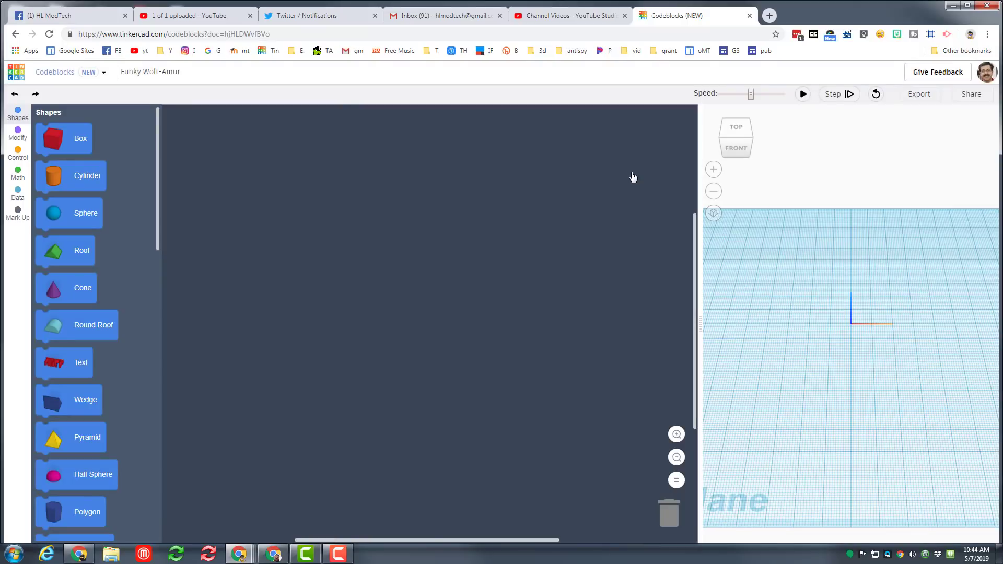
{"action": "mouse_move", "coordinate": [164, 111]}
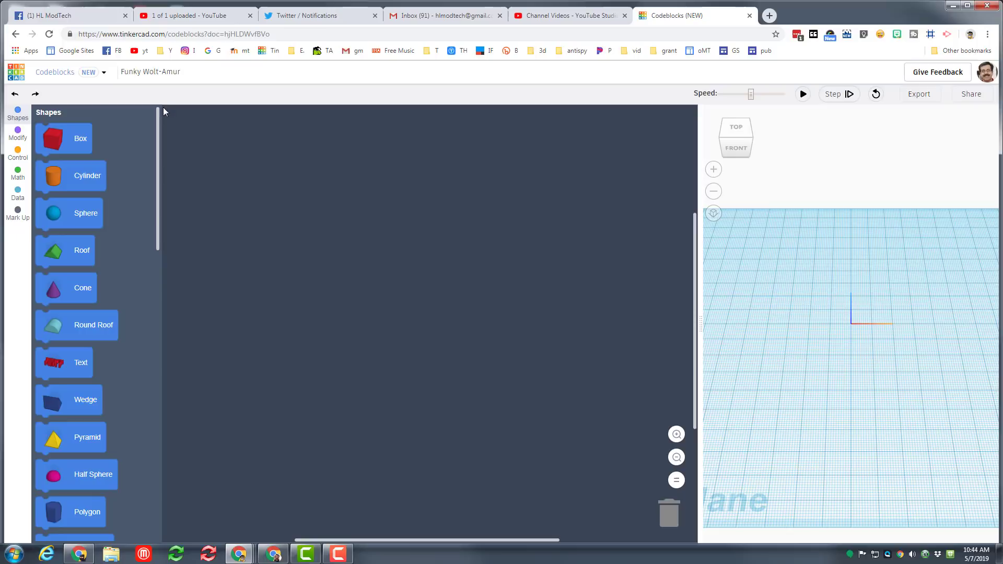
{"action": "left_click", "coordinate": [151, 71]}
{"action": "type", "text": "card for mom"}
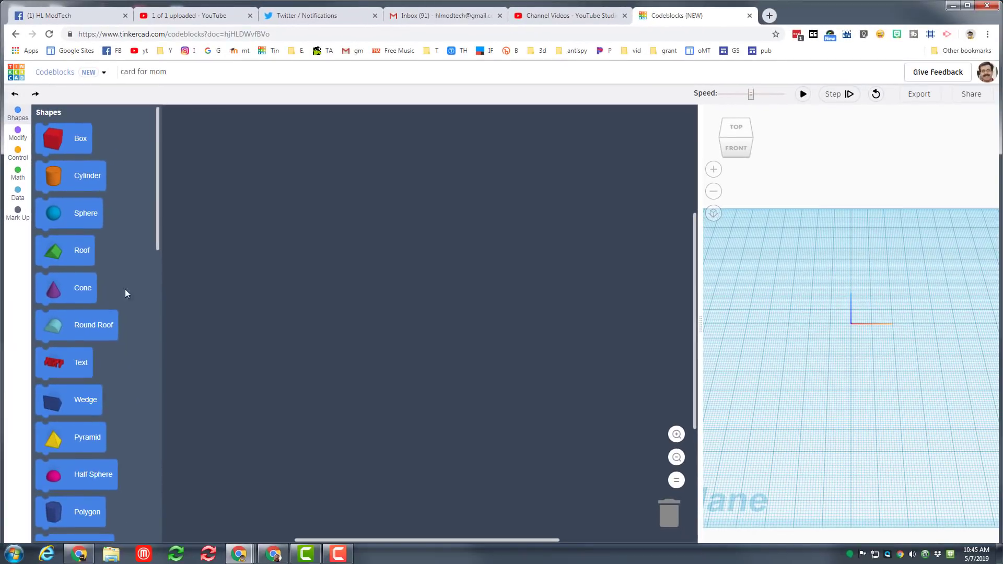
Add a Create New Object block and rename its variable to 'card'.
{"action": "left_click", "coordinate": [17, 134]}
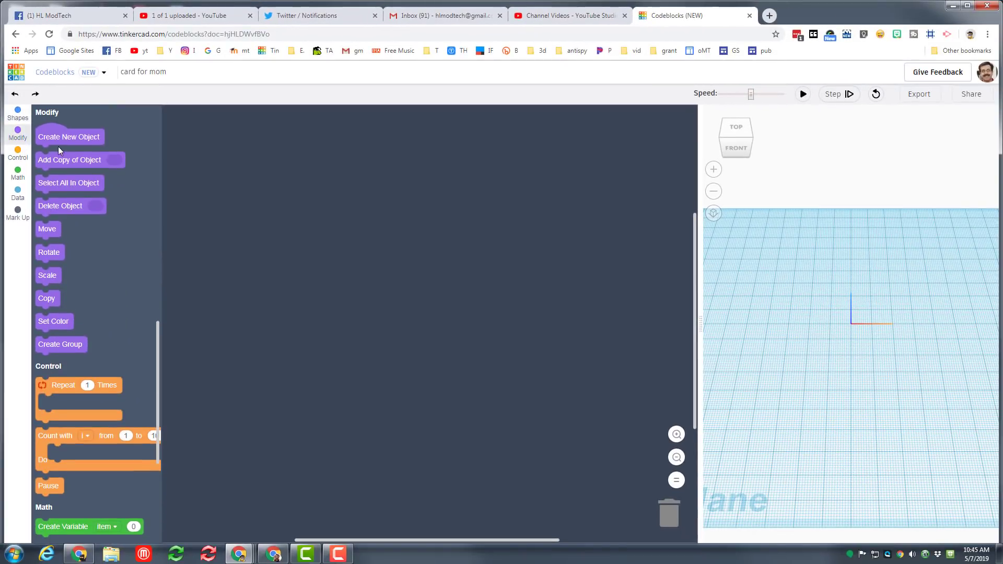
{"action": "left_click_drag", "start_coordinate": [69, 137], "coordinate": [262, 191]}
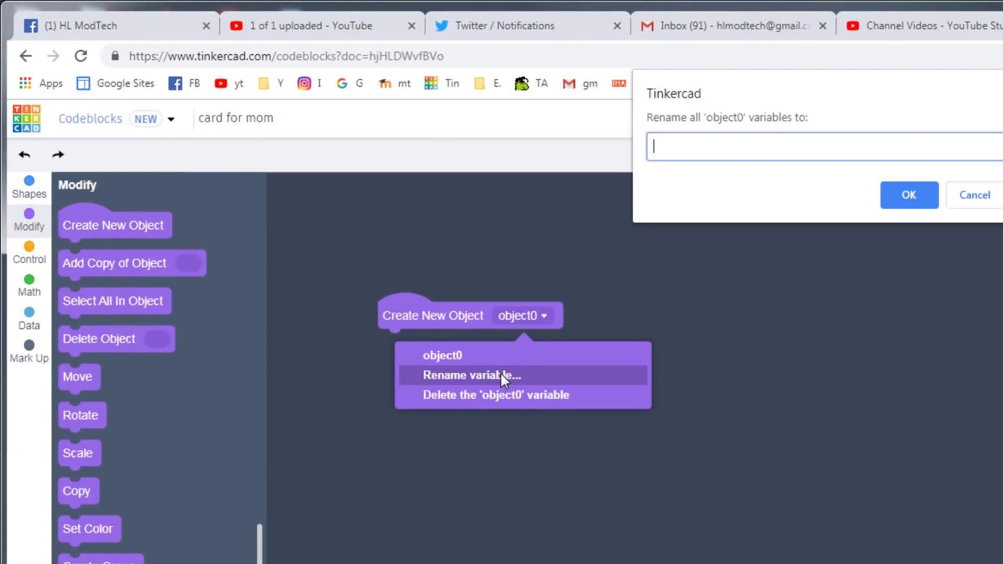
{"action": "type", "text": "cae"}
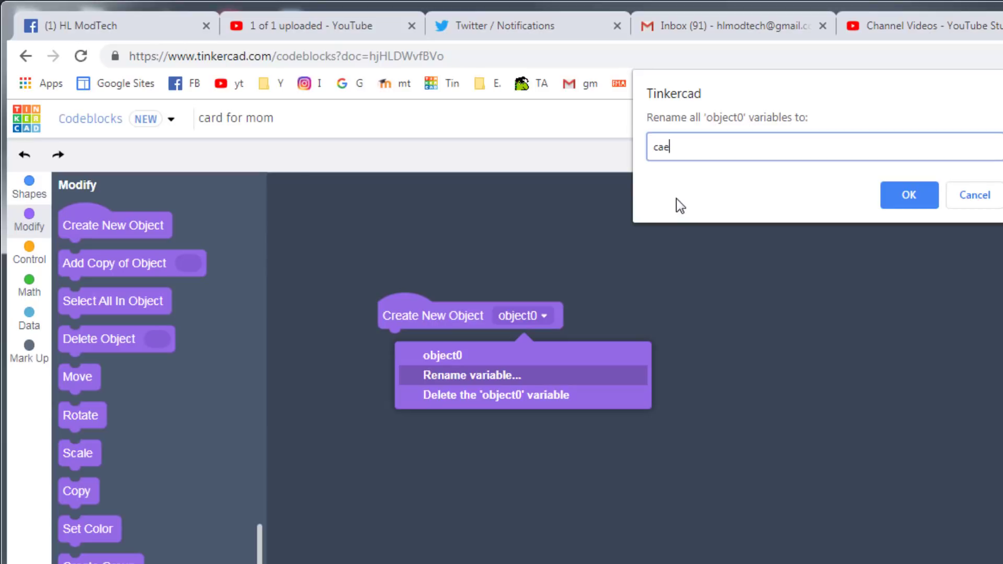
{"action": "type", "text": "card"}
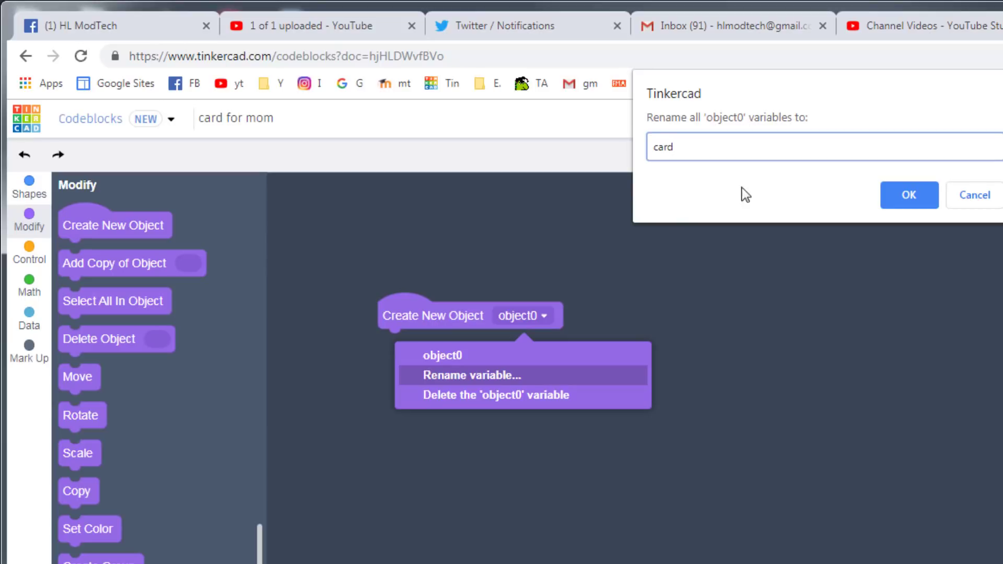
{"action": "left_click", "coordinate": [910, 195]}
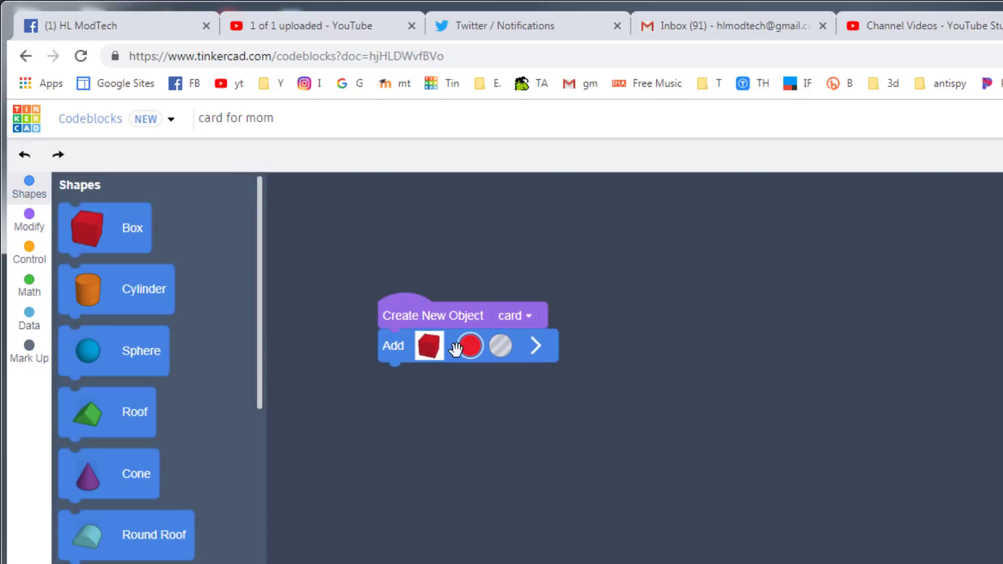
Colour the box pink, size it 80 × 120 × 2, and run the code.
{"action": "left_click", "coordinate": [470, 346]}
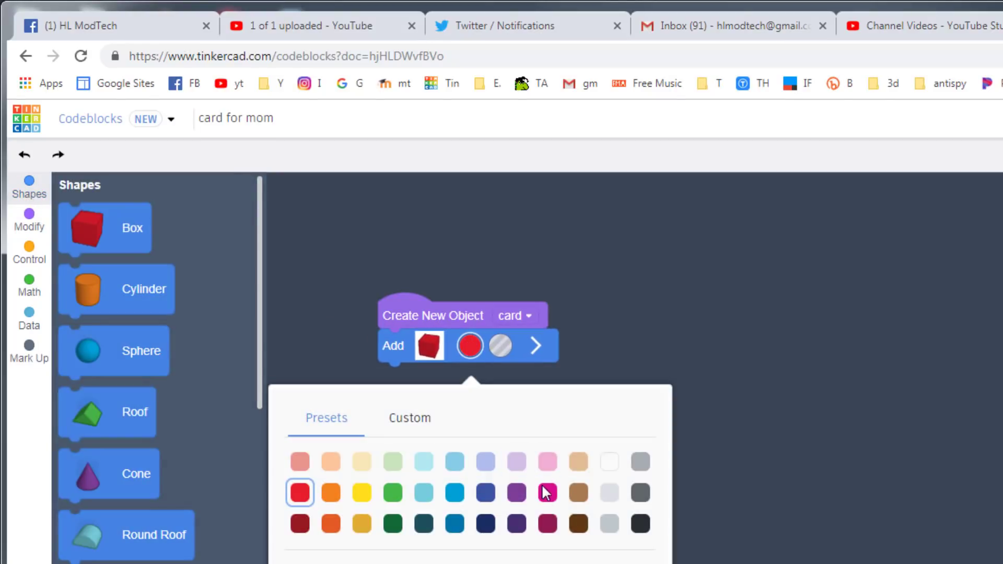
{"action": "mouse_move", "coordinate": [548, 462]}
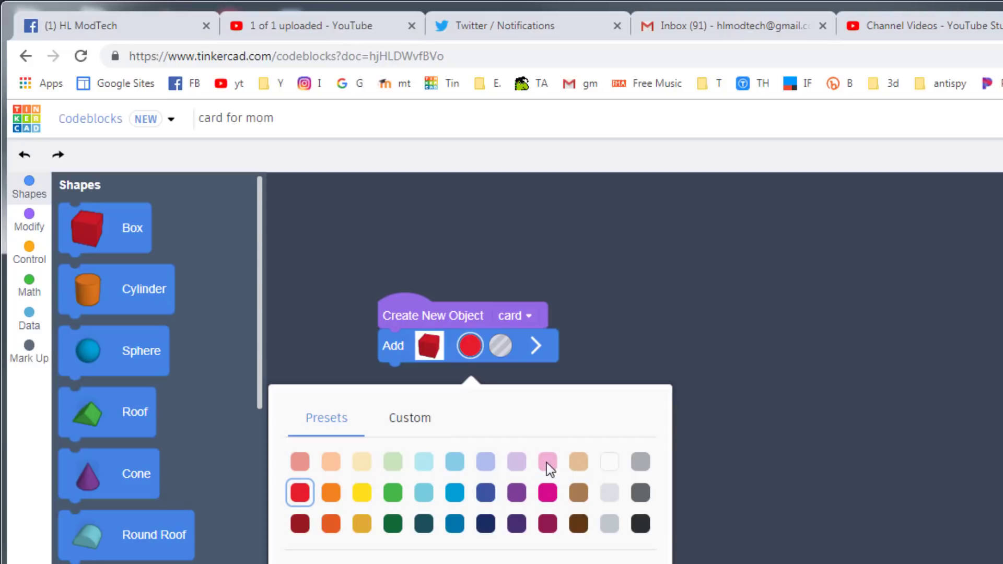
{"action": "left_click", "coordinate": [548, 462]}
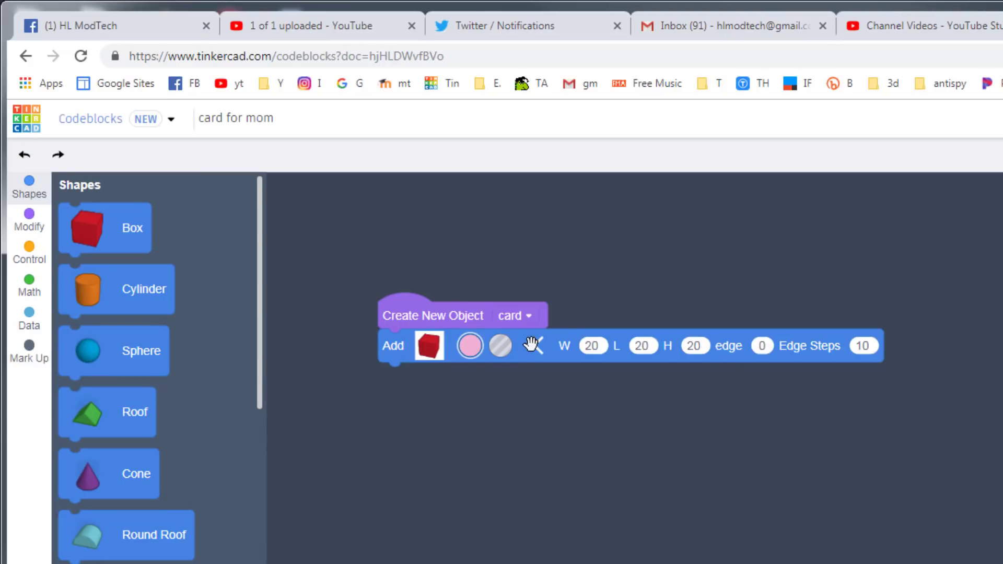
{"action": "mouse_move", "coordinate": [532, 346]}
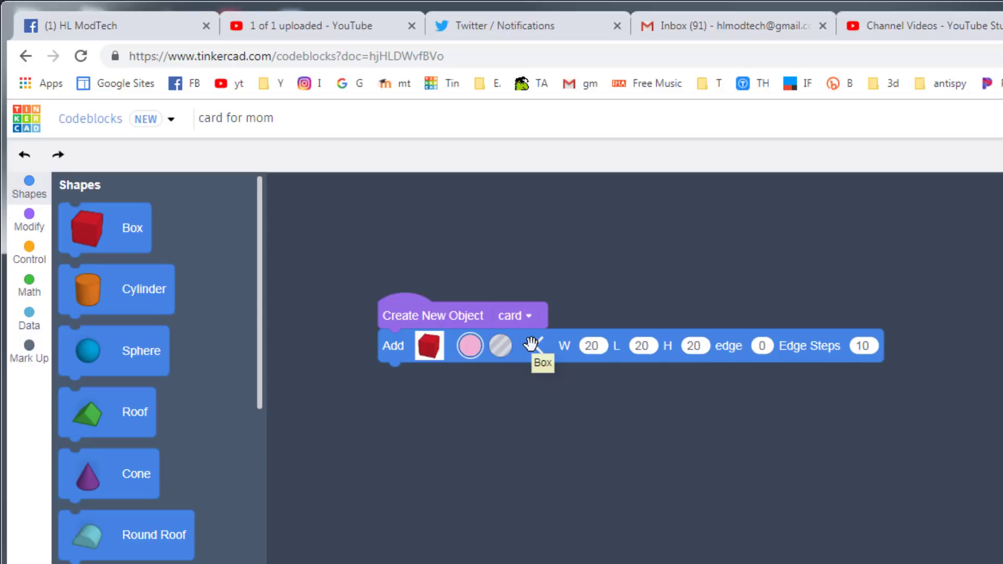
{"action": "left_click", "coordinate": [593, 346]}
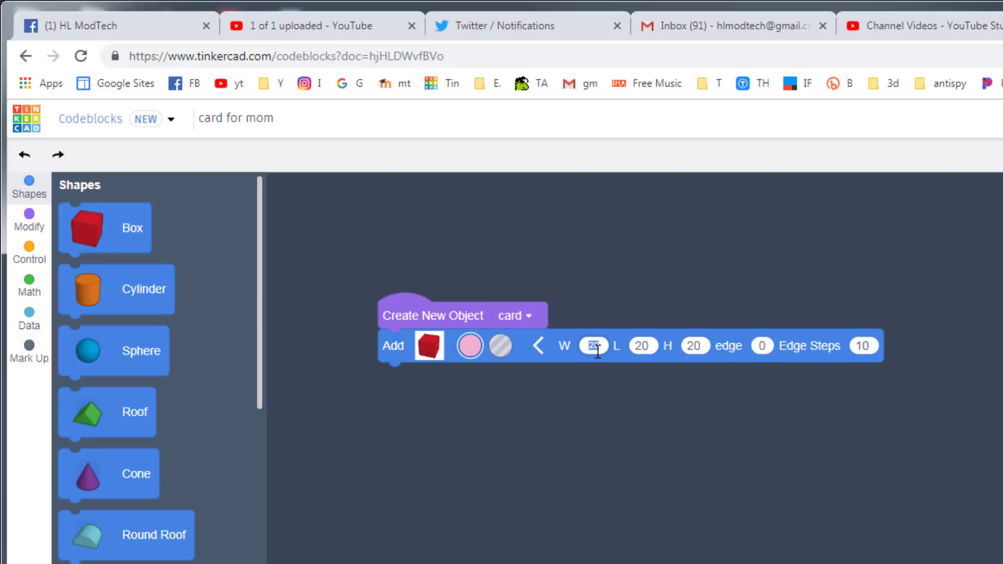
{"action": "type", "text": "80"}
{"action": "left_click", "coordinate": [642, 346]}
{"action": "type", "text": "120"}
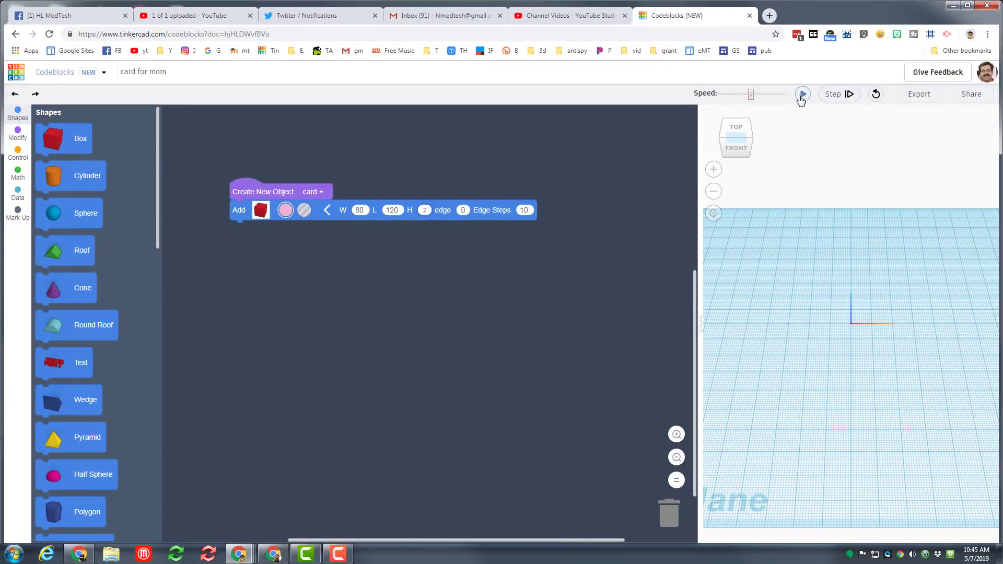
{"action": "left_click", "coordinate": [802, 94]}
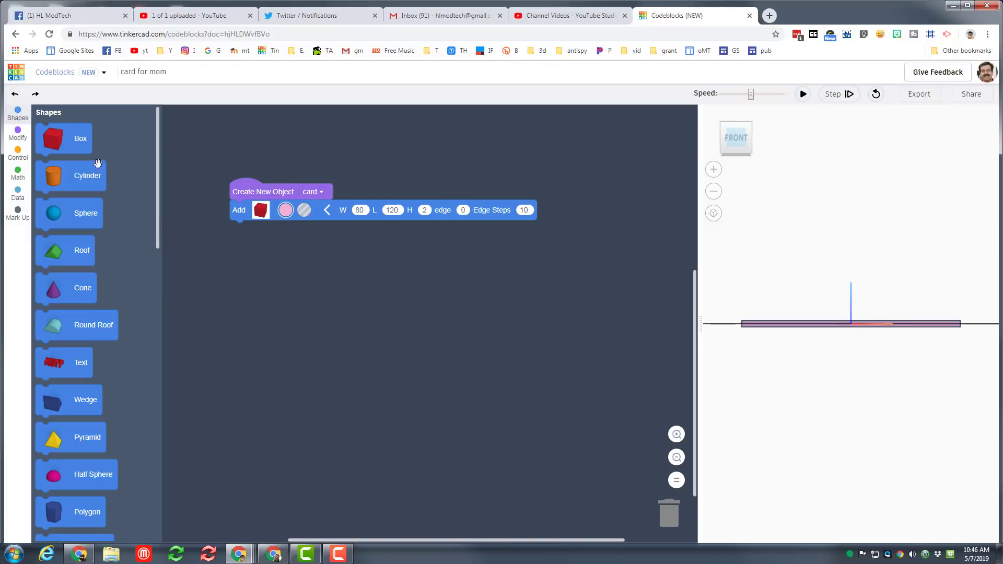
Attach a Move block with Z 1 below the box and rerun the code.
{"action": "left_click", "coordinate": [17, 135]}
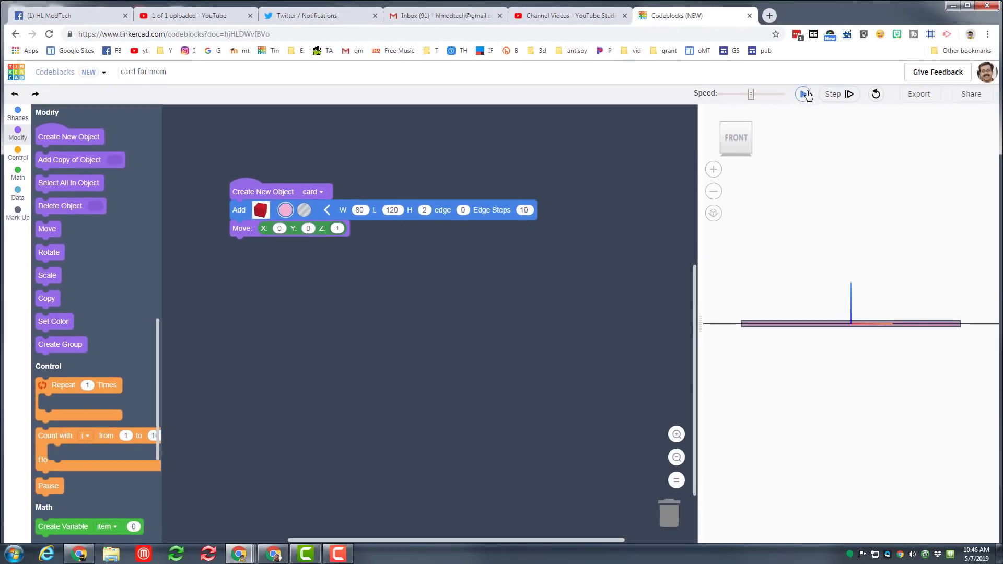
{"action": "left_click", "coordinate": [803, 94]}
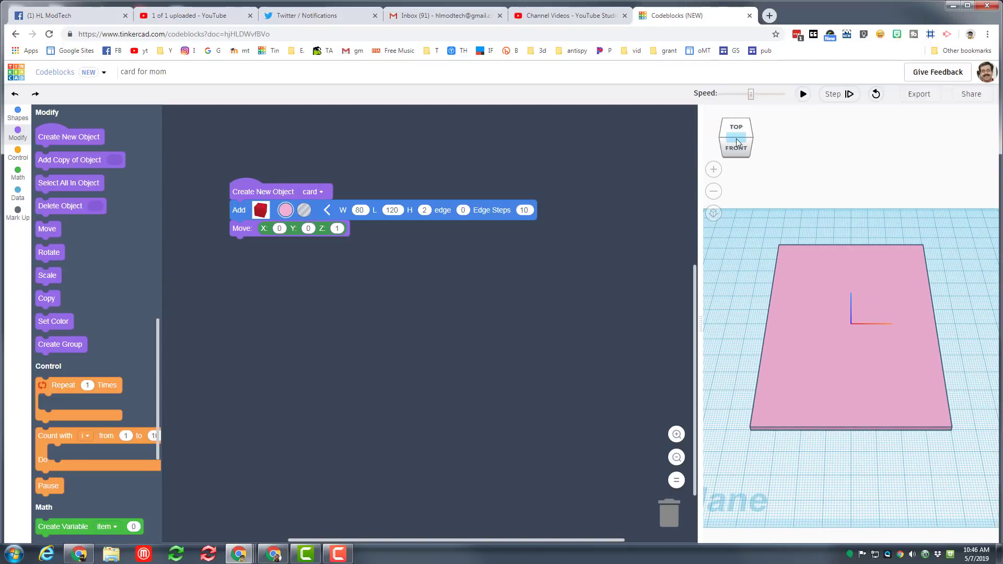
{"action": "mouse_move", "coordinate": [835, 346]}
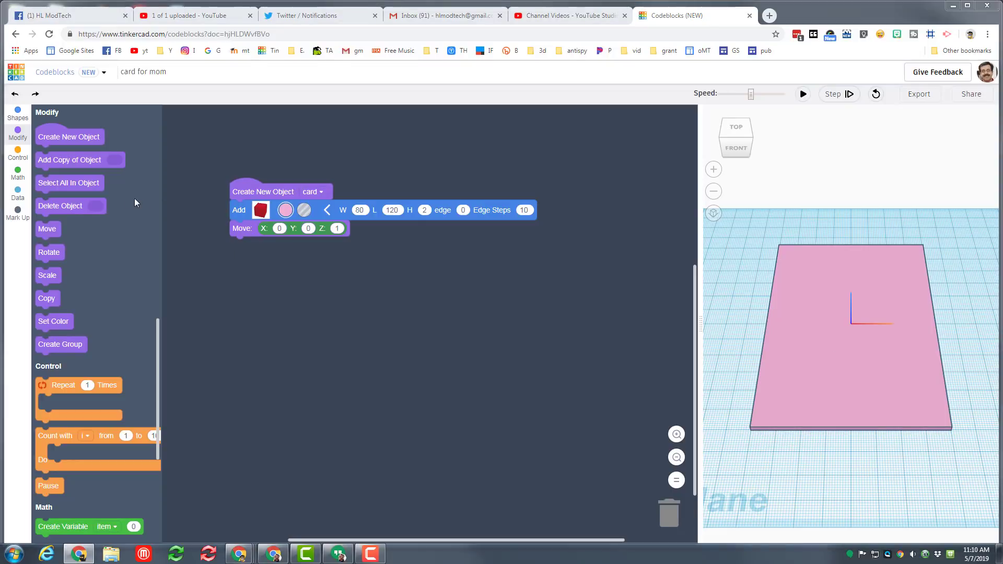
{"action": "mouse_move", "coordinate": [20, 118]}
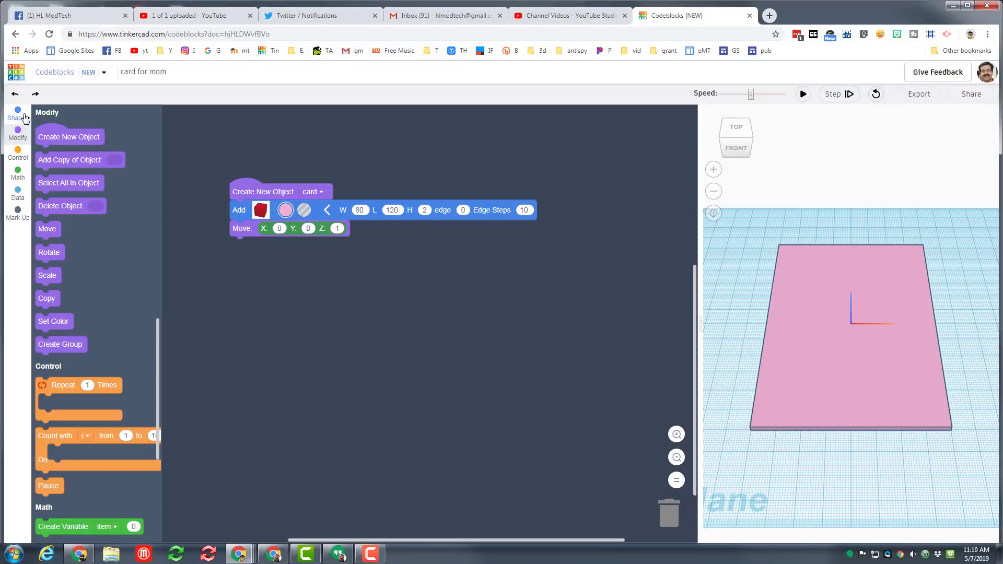
Add magenta 'Happy' text and move it up 2 on Z.
{"action": "left_click", "coordinate": [17, 110]}
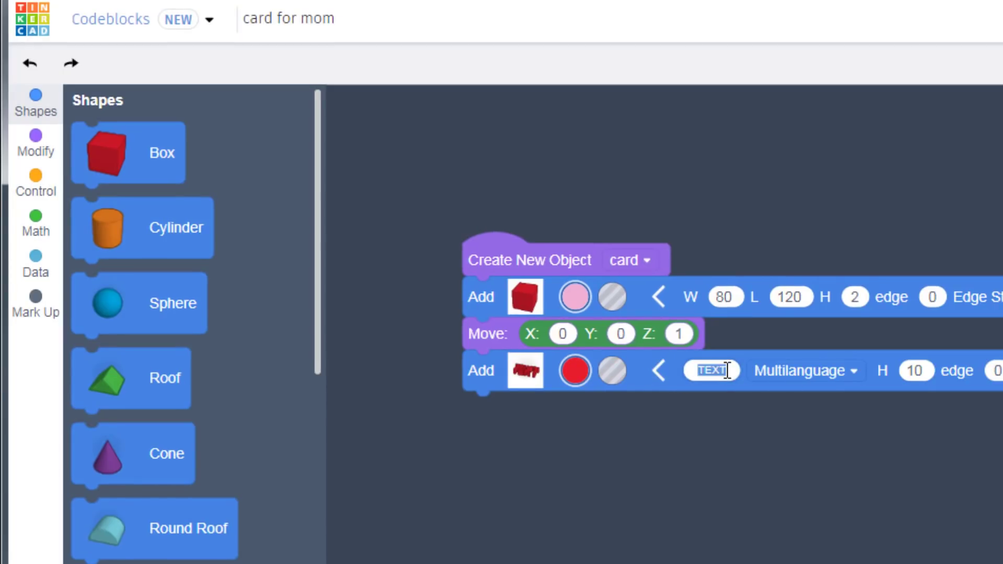
{"action": "type", "text": "Happy"}
{"action": "left_click", "coordinate": [916, 371]}
{"action": "type", "text": "2"}
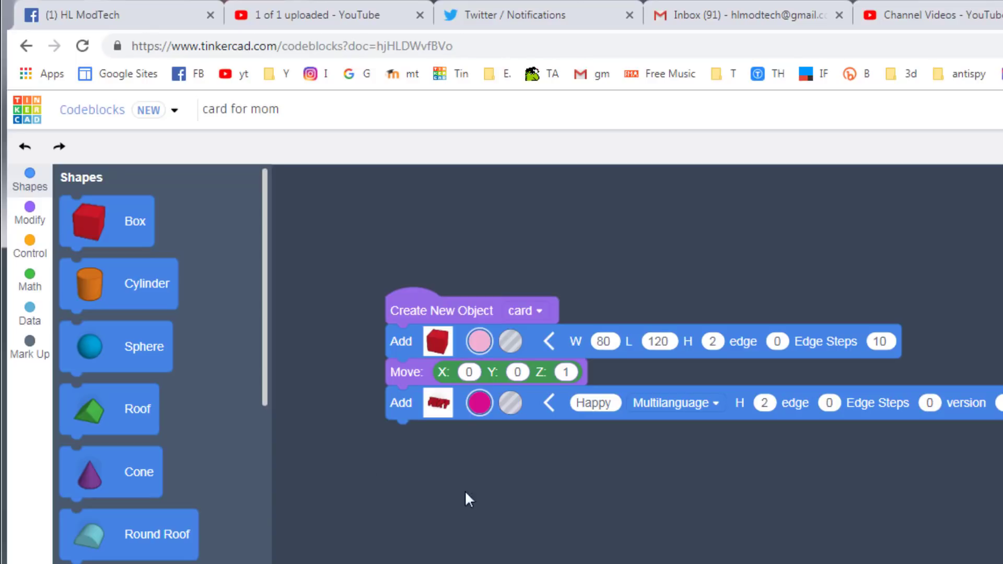
{"action": "mouse_move", "coordinate": [787, 372]}
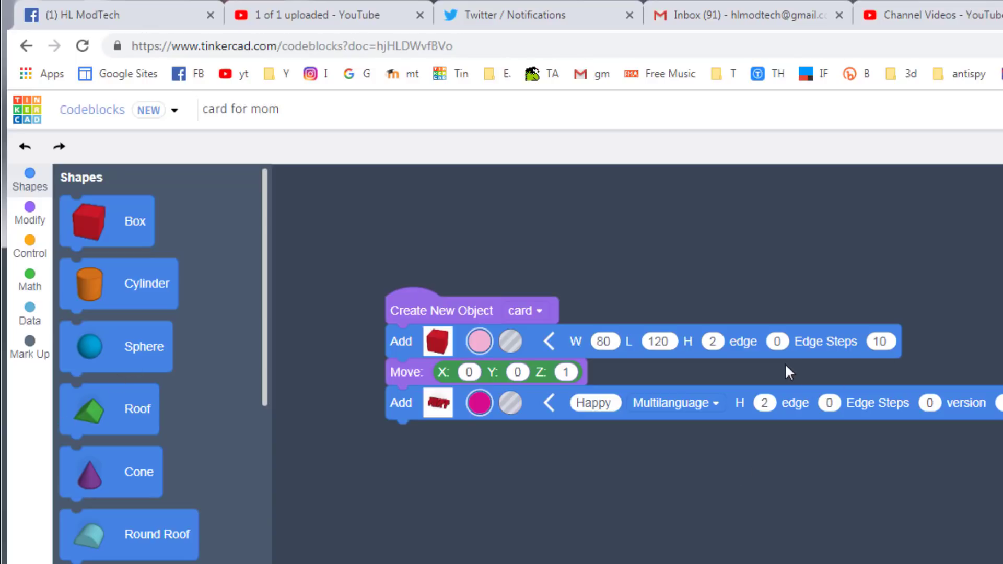
{"action": "mouse_move", "coordinate": [984, 411]}
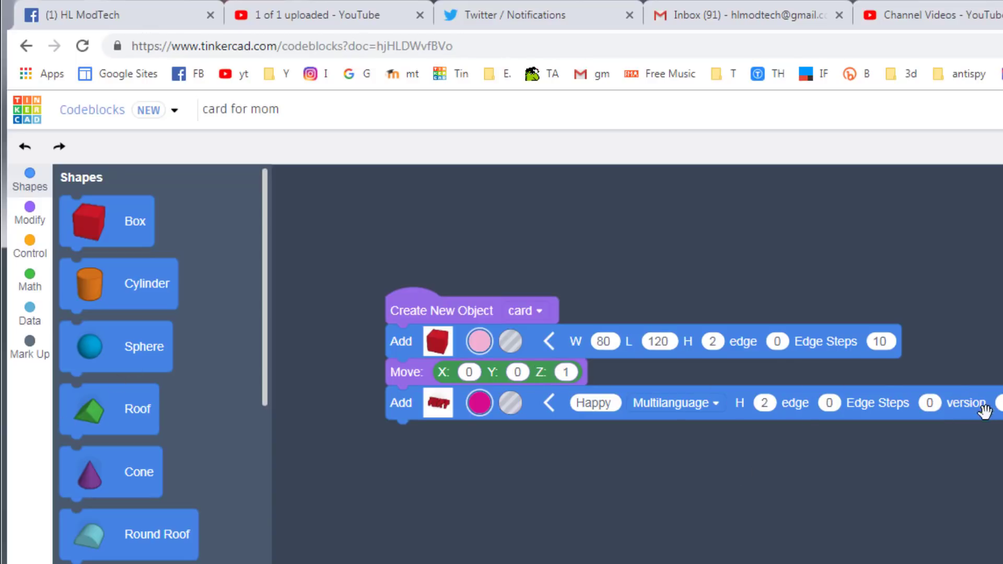
{"action": "mouse_move", "coordinate": [24, 215]}
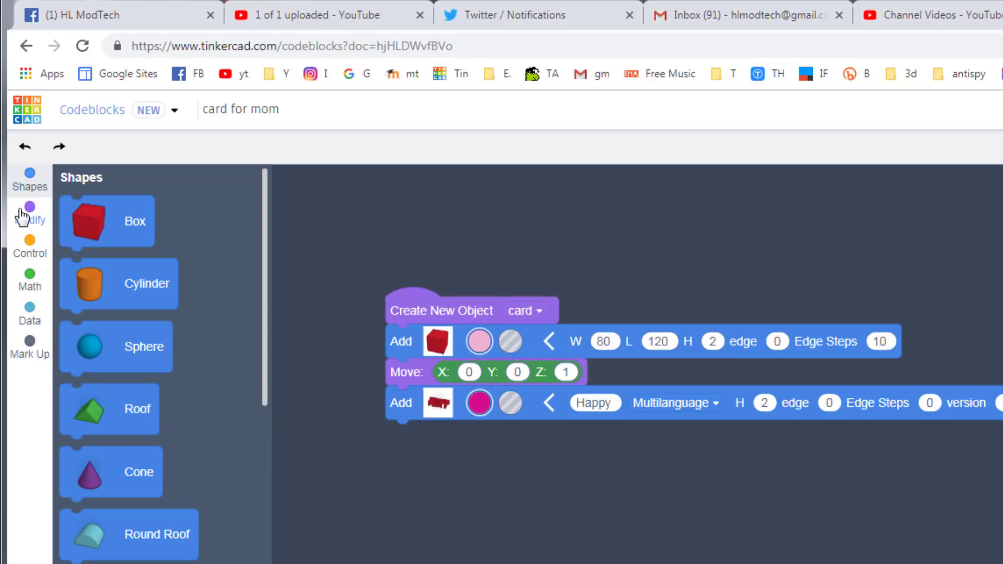
{"action": "left_click", "coordinate": [29, 211]}
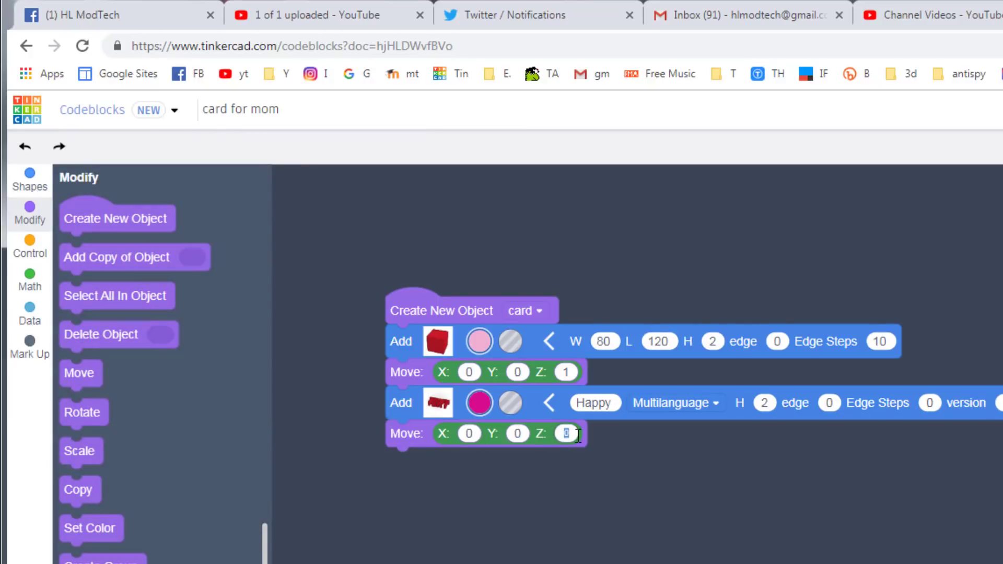
{"action": "type", "text": "2"}
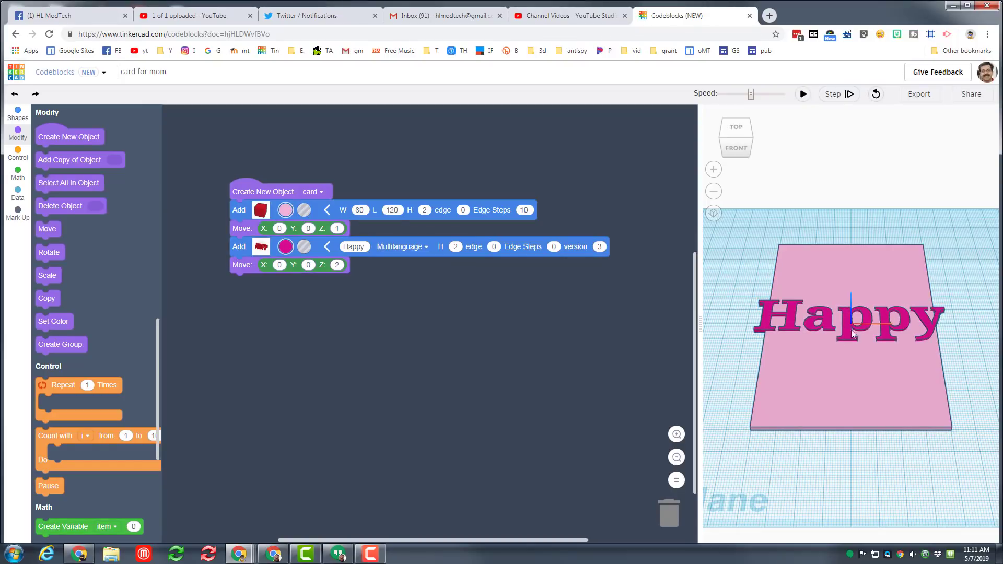
{"action": "mouse_move", "coordinate": [317, 272]}
{"action": "type", "text": "30"}
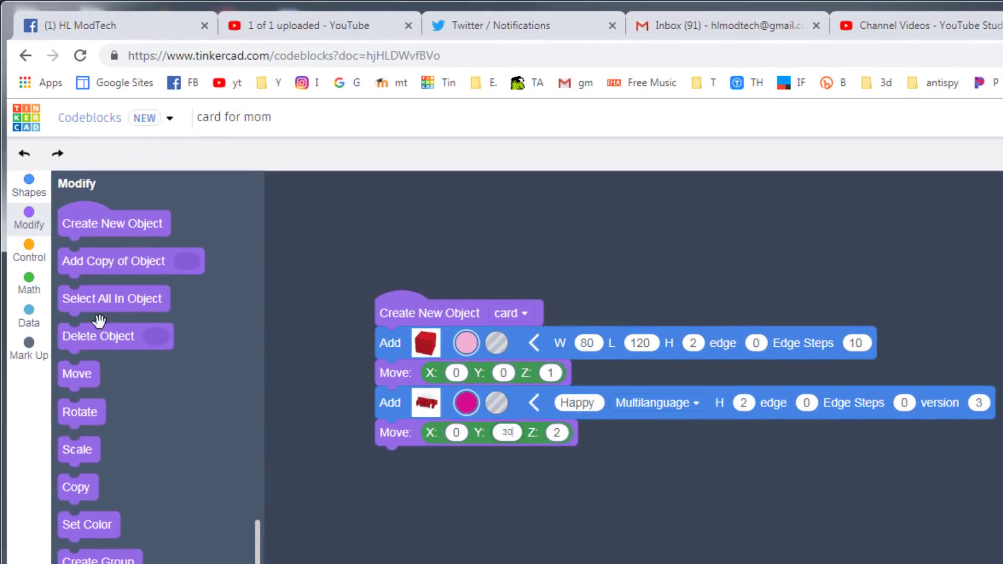
Move Happy 30 on Y, add a Scale block with X 0.8, and rerun.
{"action": "left_click_drag", "start_coordinate": [78, 450], "coordinate": [416, 457]}
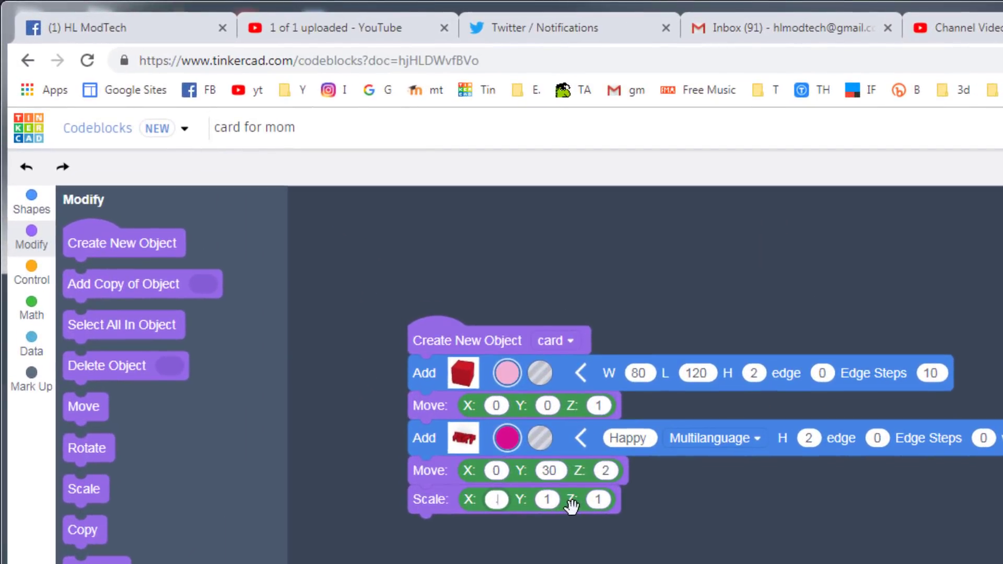
{"action": "left_click", "coordinate": [802, 94]}
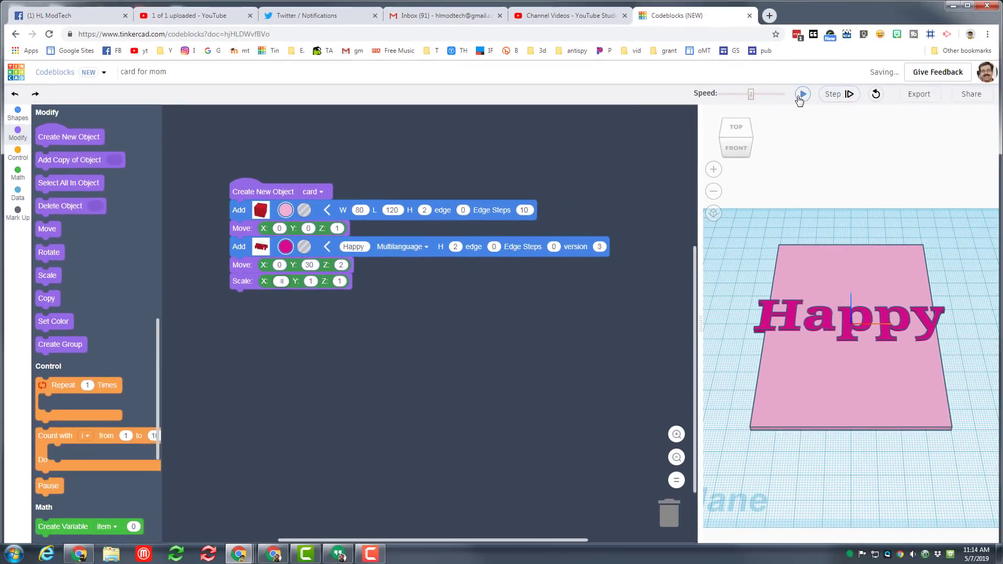
{"action": "left_click", "coordinate": [803, 94]}
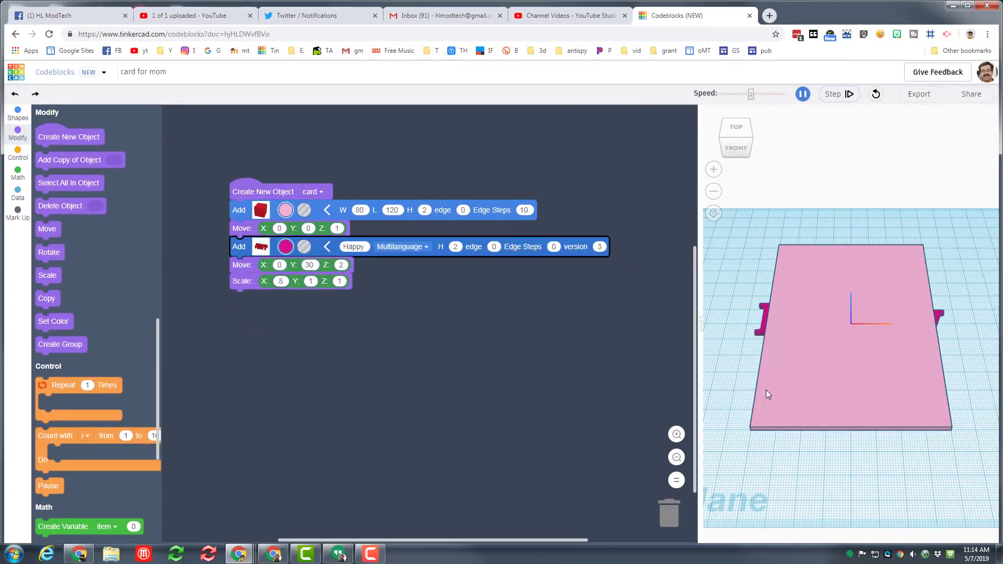
{"action": "left_click", "coordinate": [803, 94]}
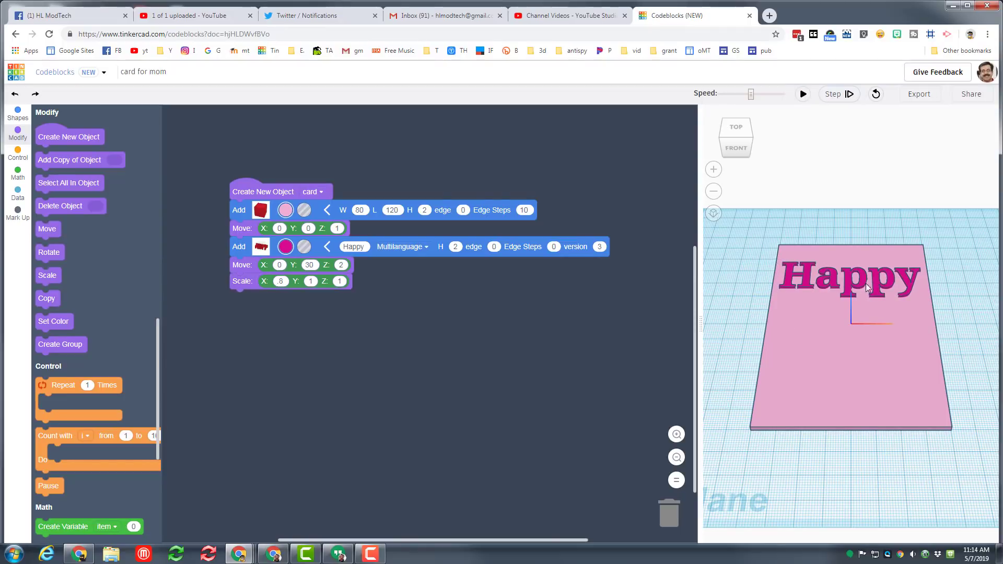
{"action": "mouse_move", "coordinate": [519, 399]}
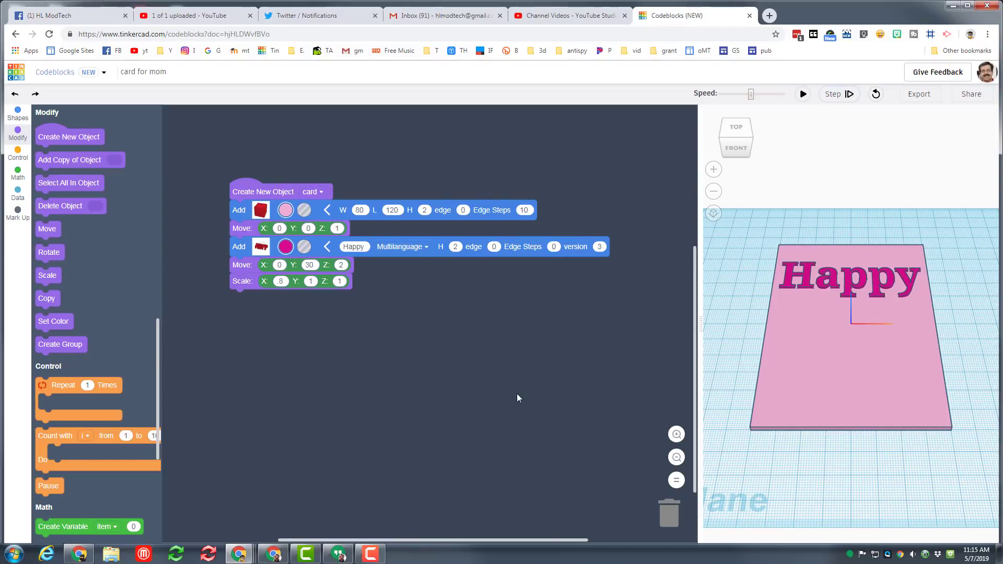
{"action": "mouse_move", "coordinate": [514, 404]}
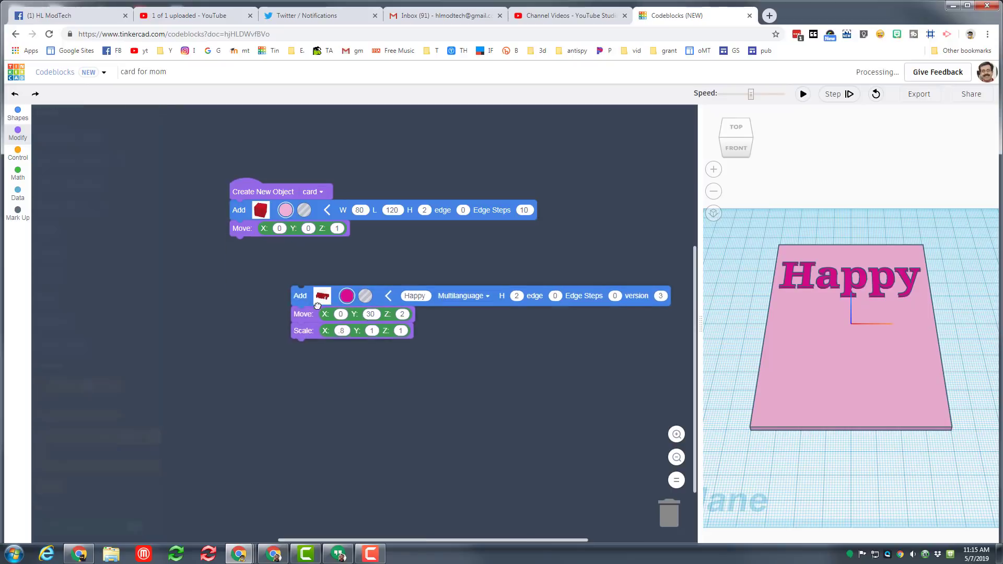
Copy and paste the Happy text blocks and change the text to 'Mothers'.
{"action": "left_click", "coordinate": [17, 134]}
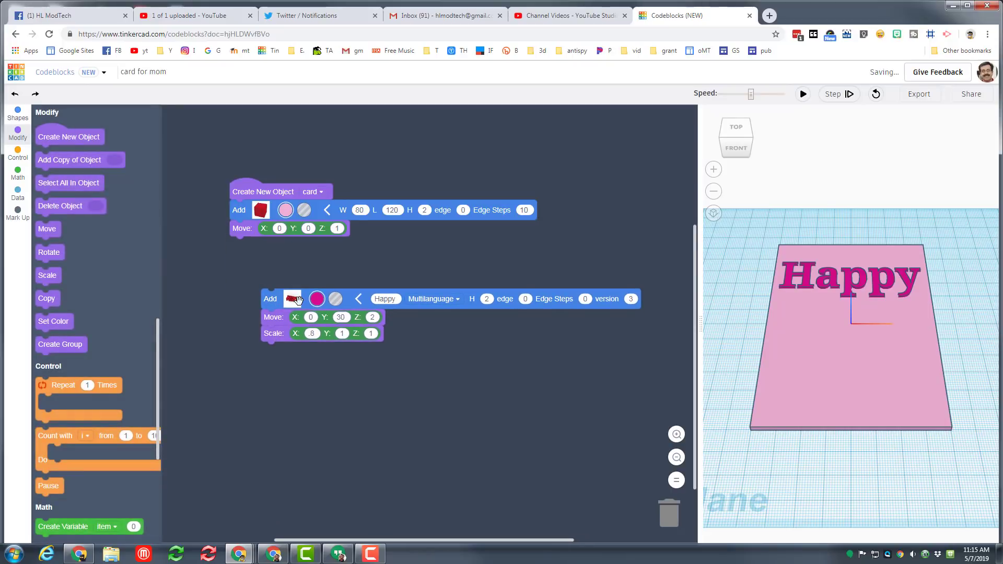
{"action": "key", "text": "Ctrl+c"}
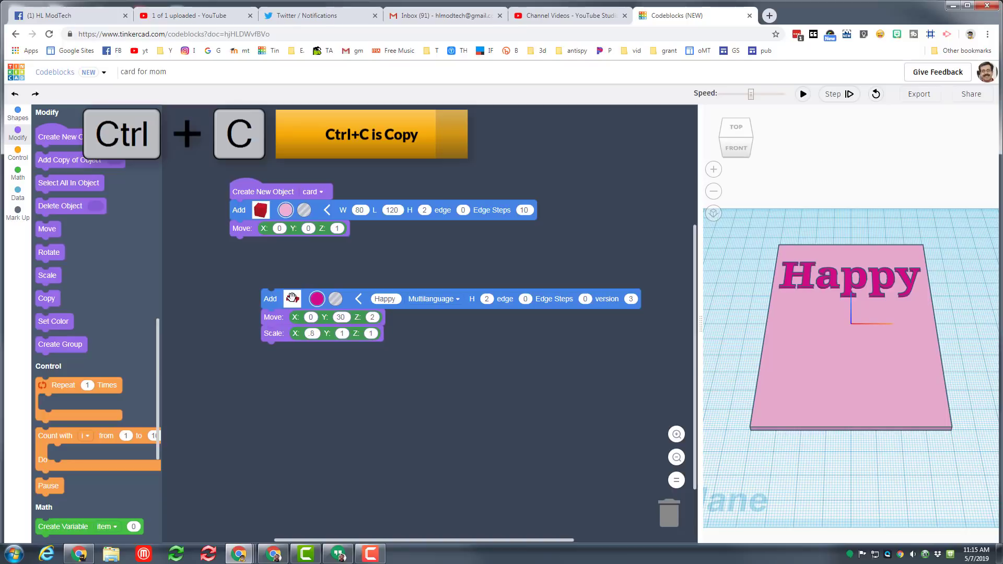
{"action": "key", "text": "ctrl+v"}
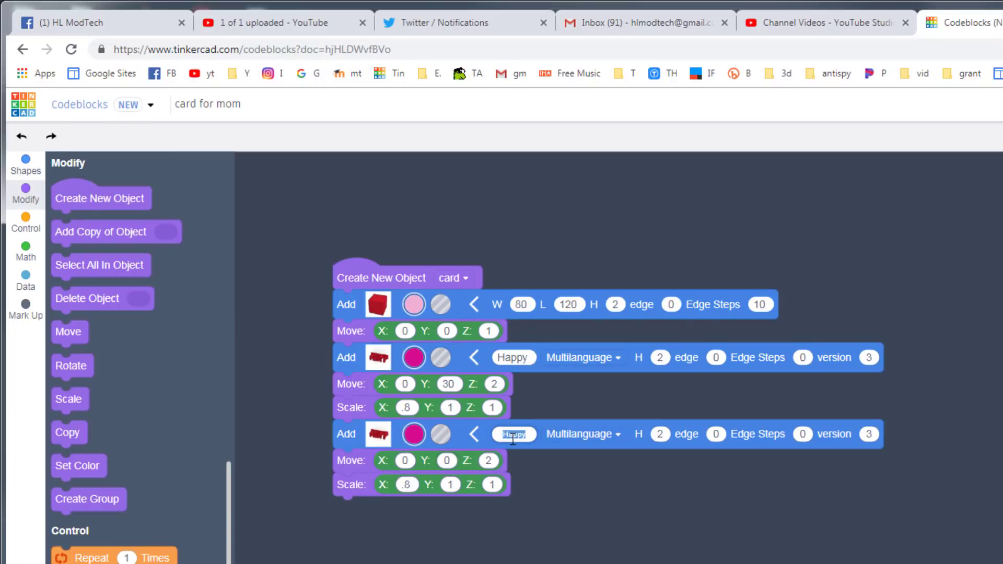
{"action": "type", "text": "Mothers"}
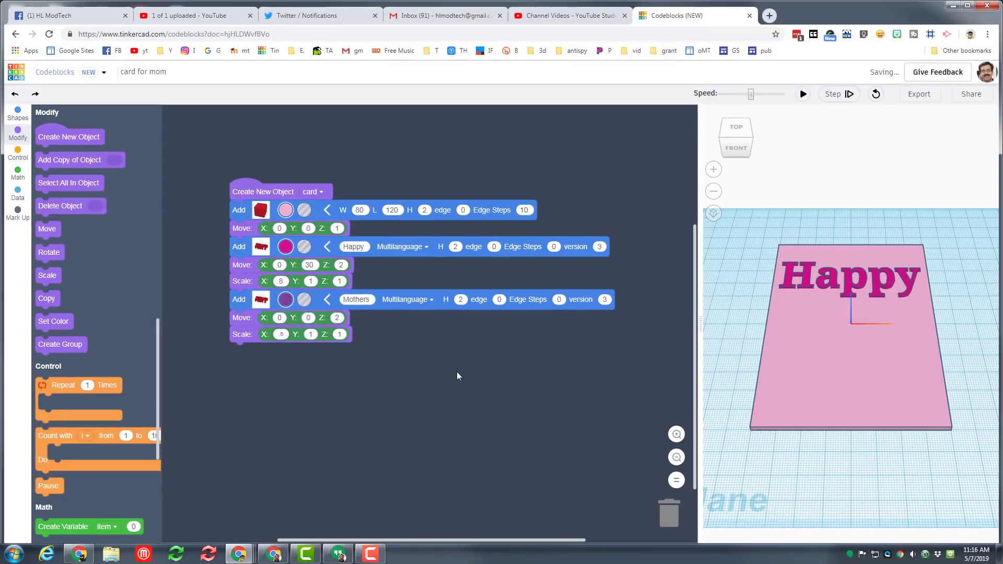
Rerun the code to show purple Mothers, then drag out a duplicate Mothers block.
{"action": "left_click", "coordinate": [803, 94]}
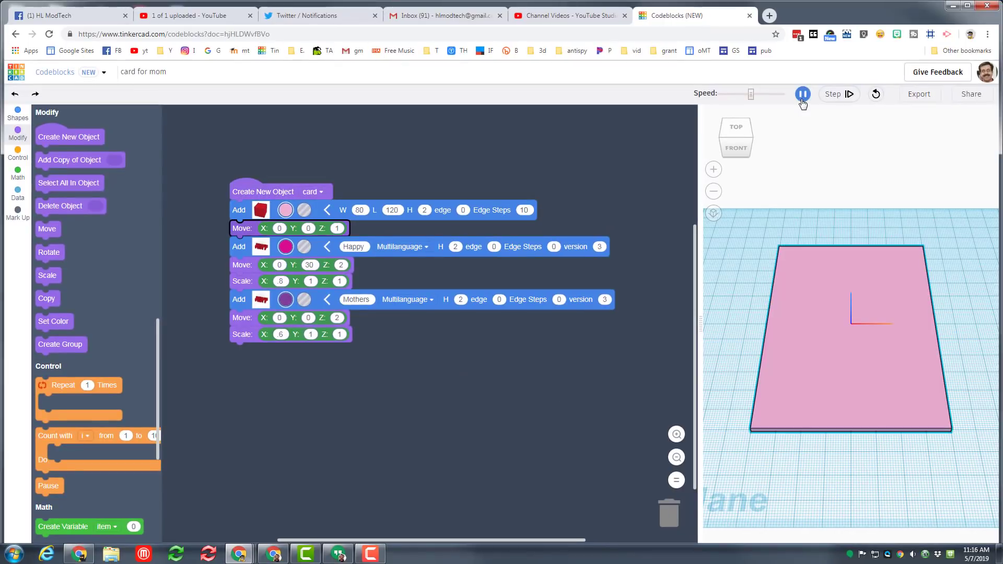
{"action": "left_click", "coordinate": [850, 94]}
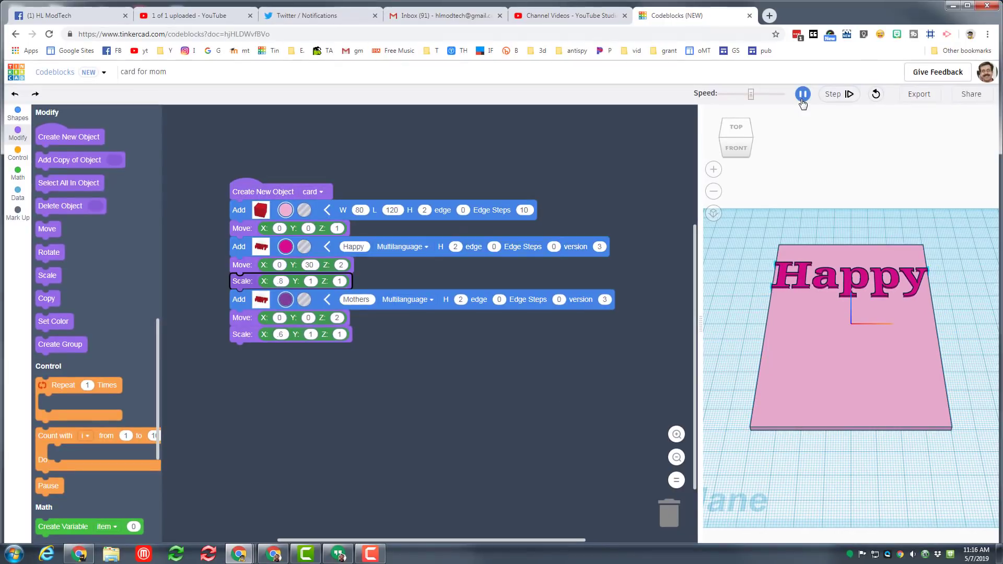
{"action": "left_click", "coordinate": [803, 94]}
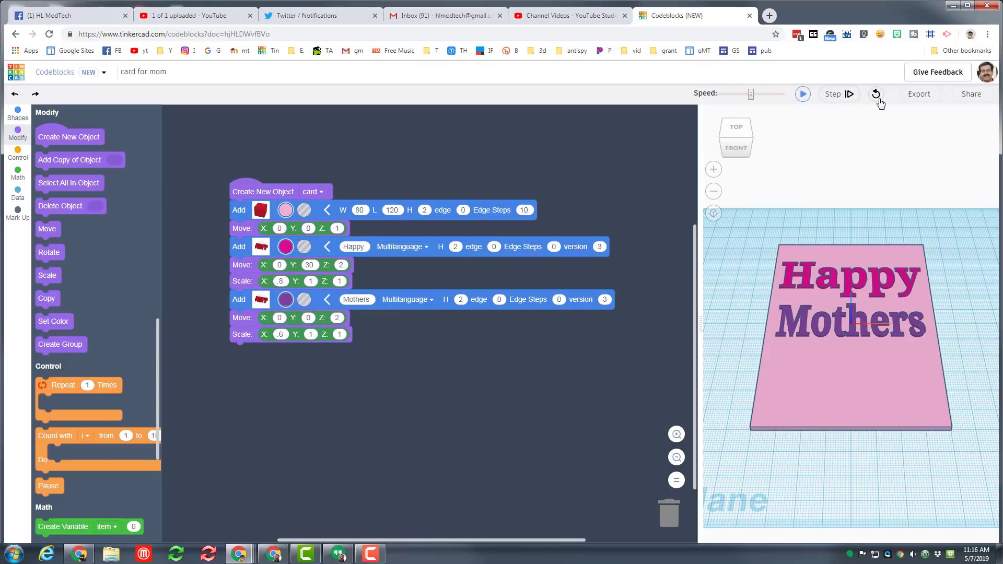
{"action": "left_click_drag", "start_coordinate": [239, 299], "coordinate": [296, 350]}
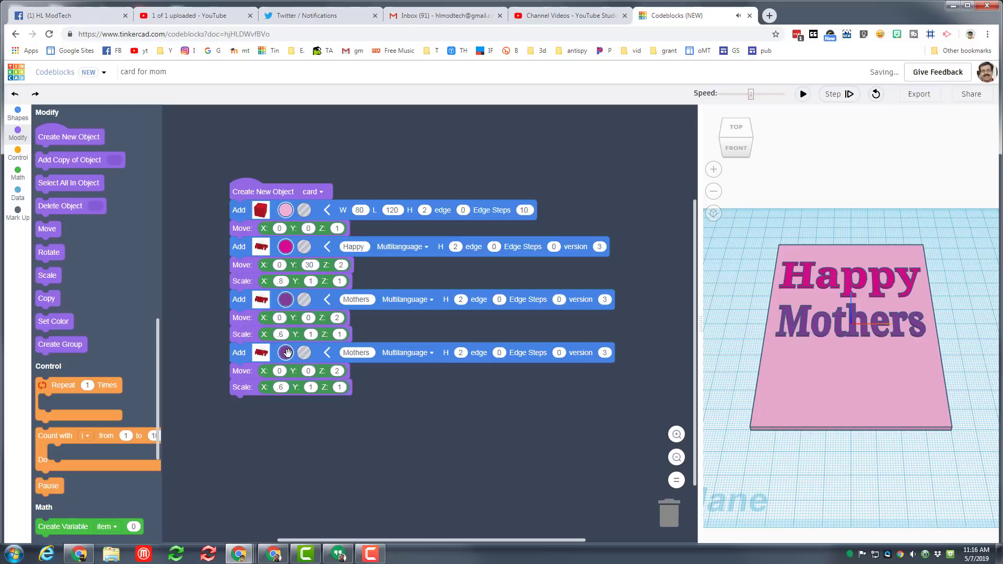
Colour the copied text yellow, set its Move Y to -30, and rerun.
{"action": "left_click", "coordinate": [285, 352]}
{"action": "type", "text": "Day"}
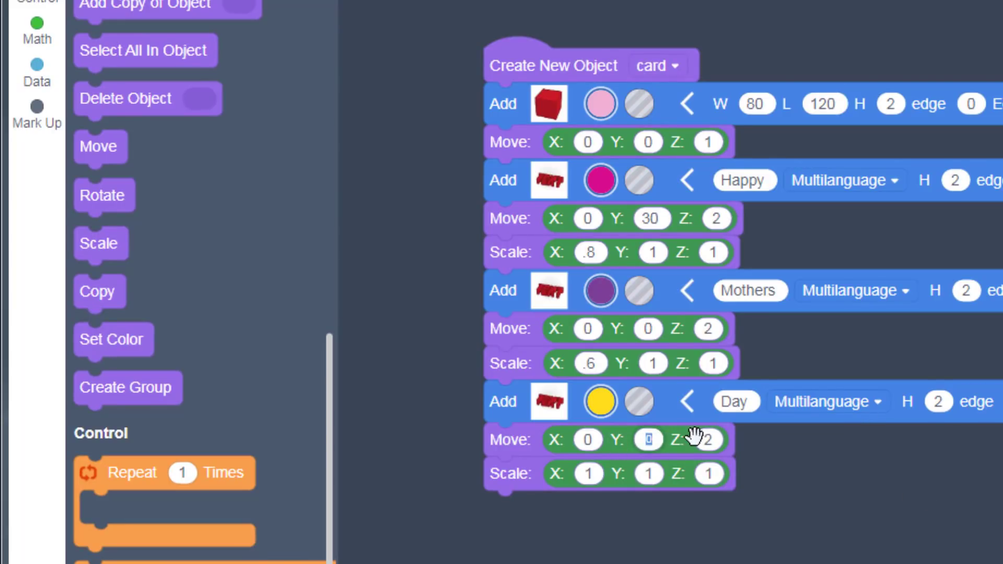
{"action": "type", "text": "-30"}
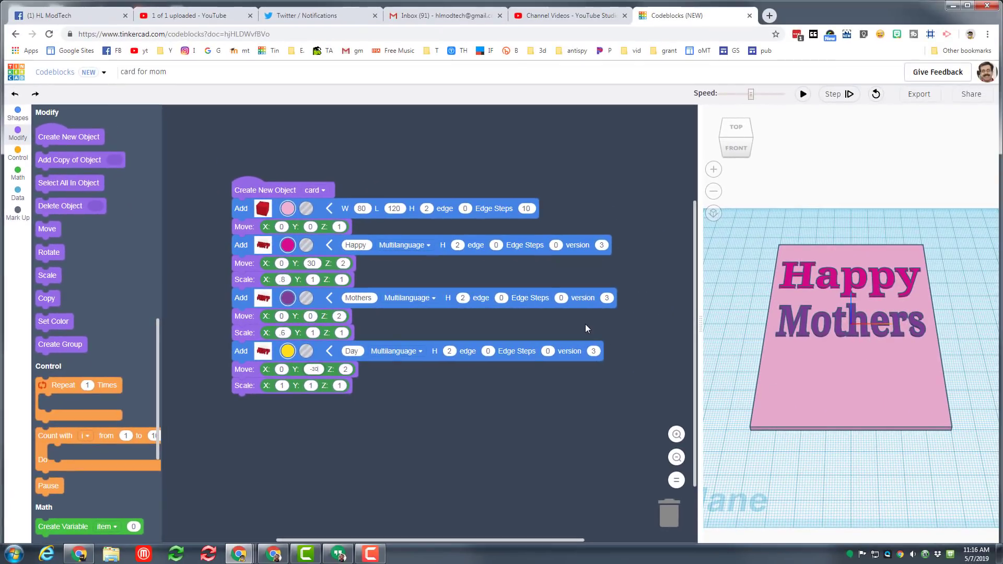
{"action": "left_click", "coordinate": [804, 94]}
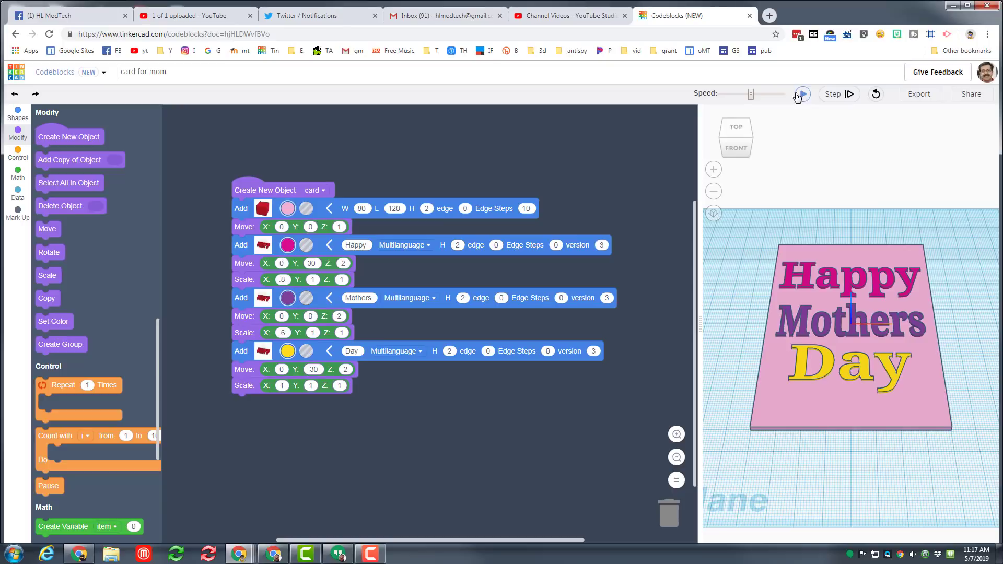
{"action": "left_click", "coordinate": [802, 94]}
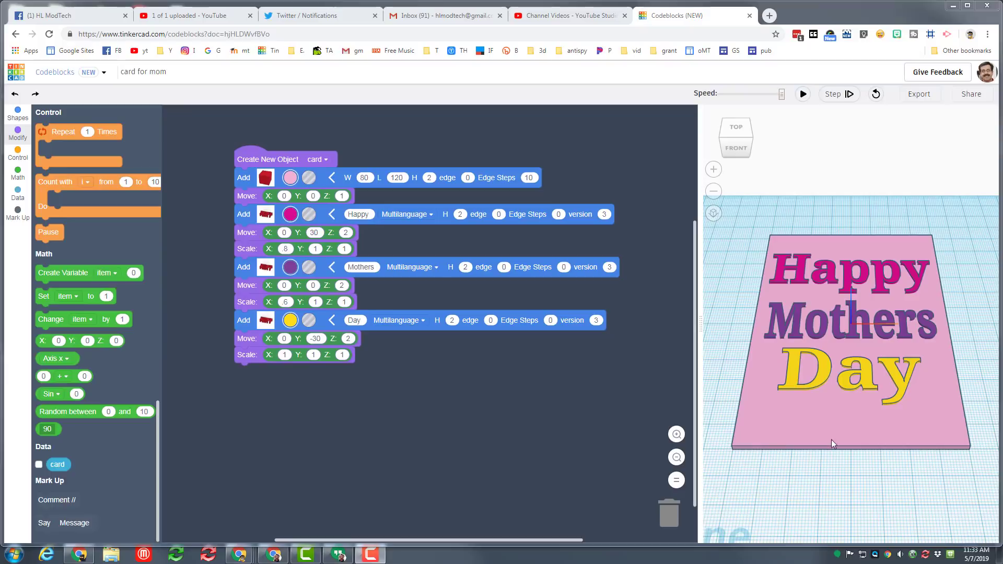
{"action": "mouse_move", "coordinate": [249, 320]}
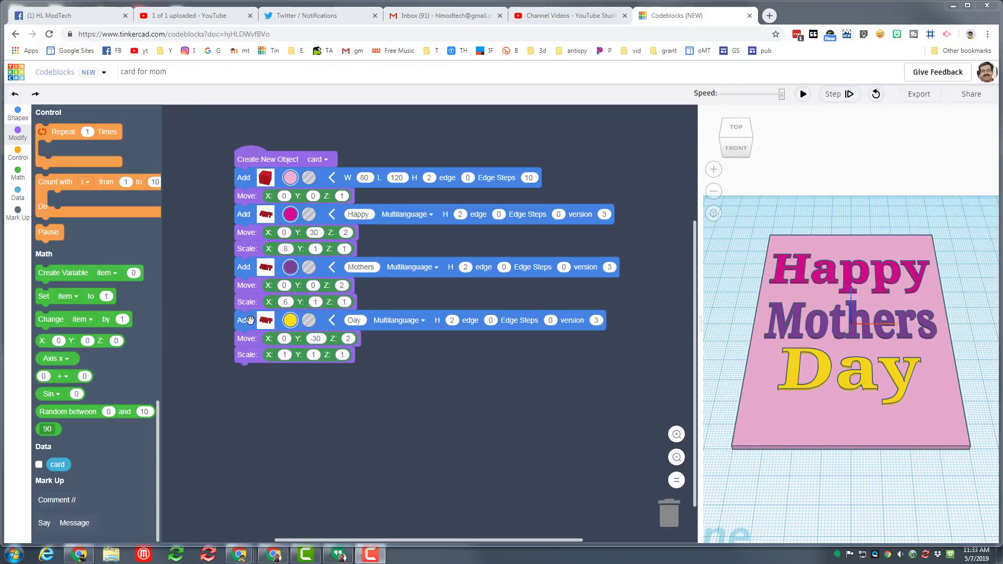
Duplicate the Day blocks, change the text to 'Love', and detach its Move block.
{"action": "left_click_drag", "start_coordinate": [246, 320], "coordinate": [285, 353]}
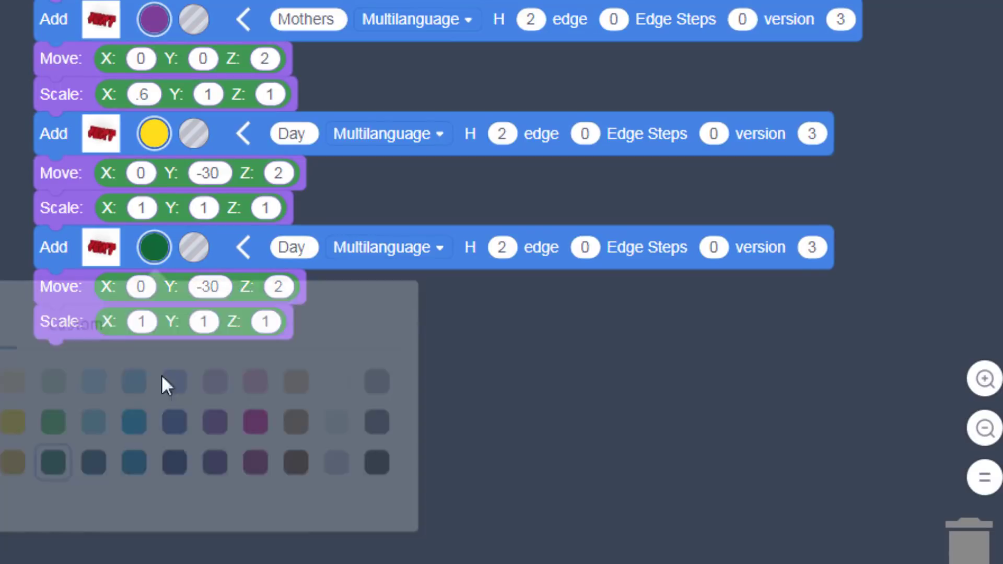
{"action": "left_click", "coordinate": [294, 248]}
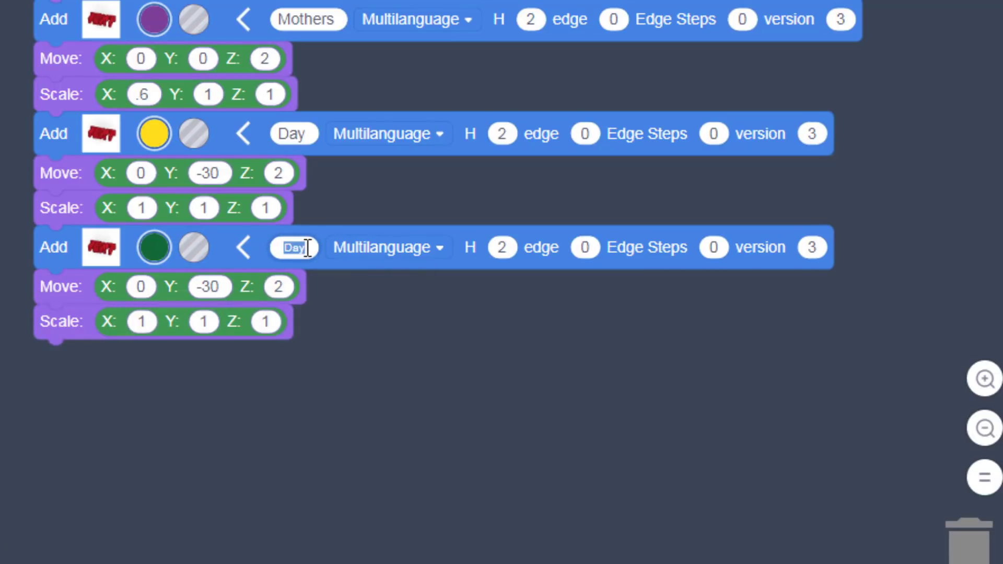
{"action": "type", "text": "Love"}
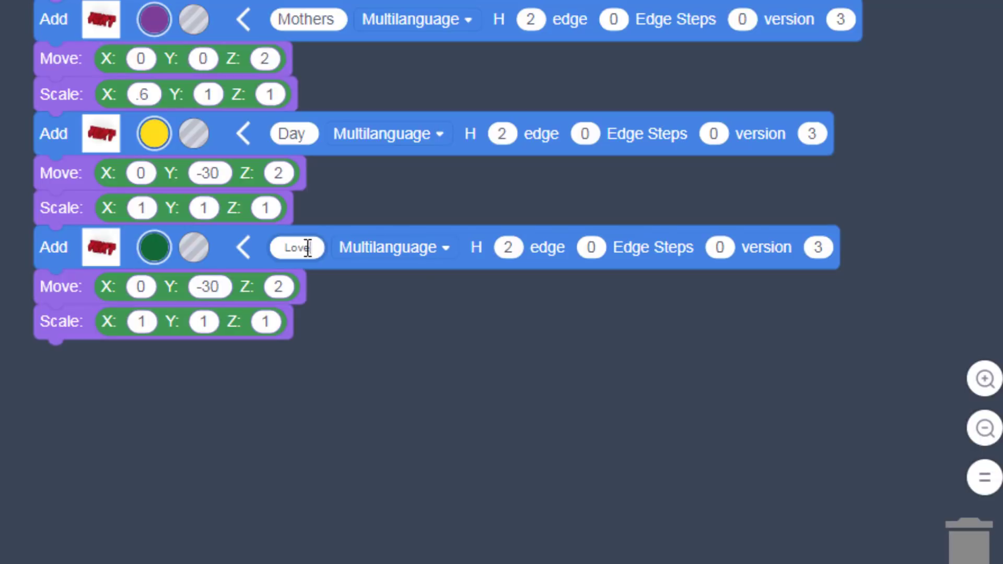
{"action": "left_click_drag", "start_coordinate": [61, 287], "coordinate": [237, 435]}
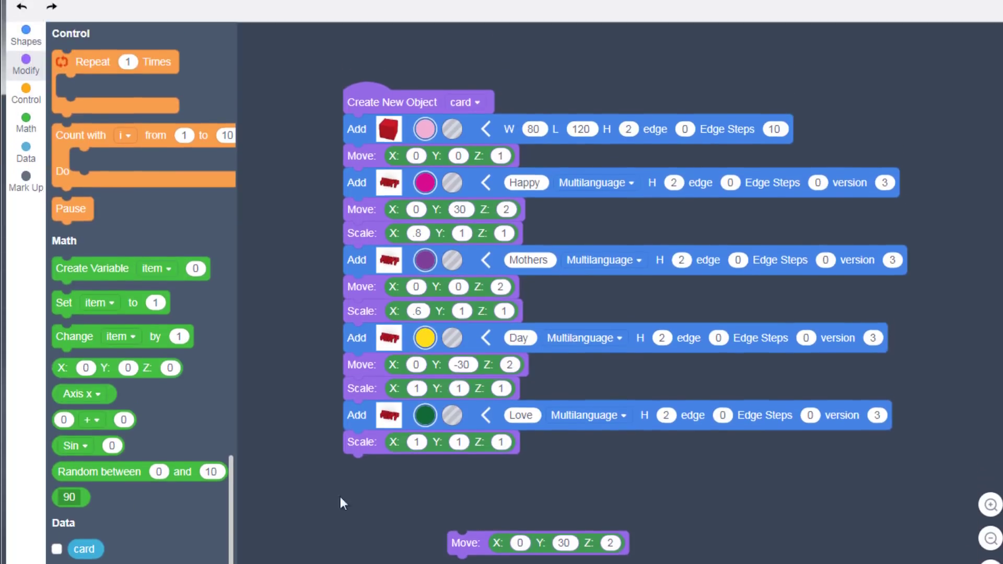
Rotate Love 180° around the y axis, then move it to Y 30, Z 0.
{"action": "left_click", "coordinate": [25, 67]}
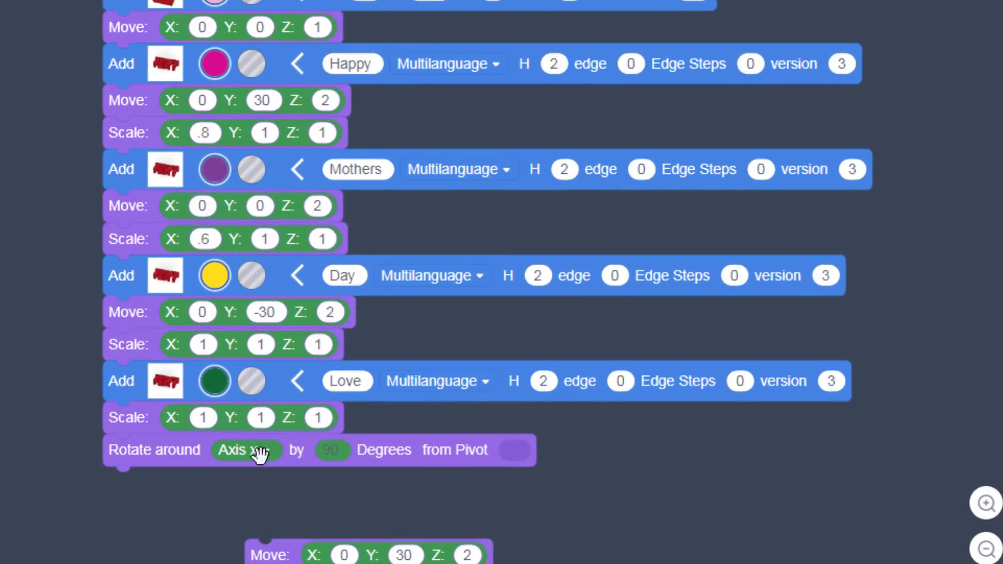
{"action": "left_click", "coordinate": [246, 450]}
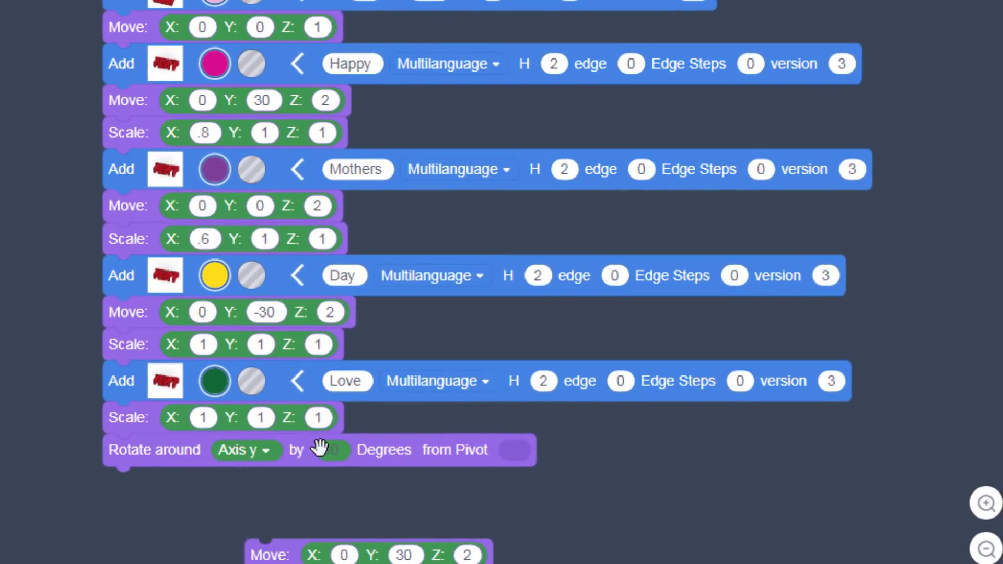
{"action": "left_click", "coordinate": [334, 450]}
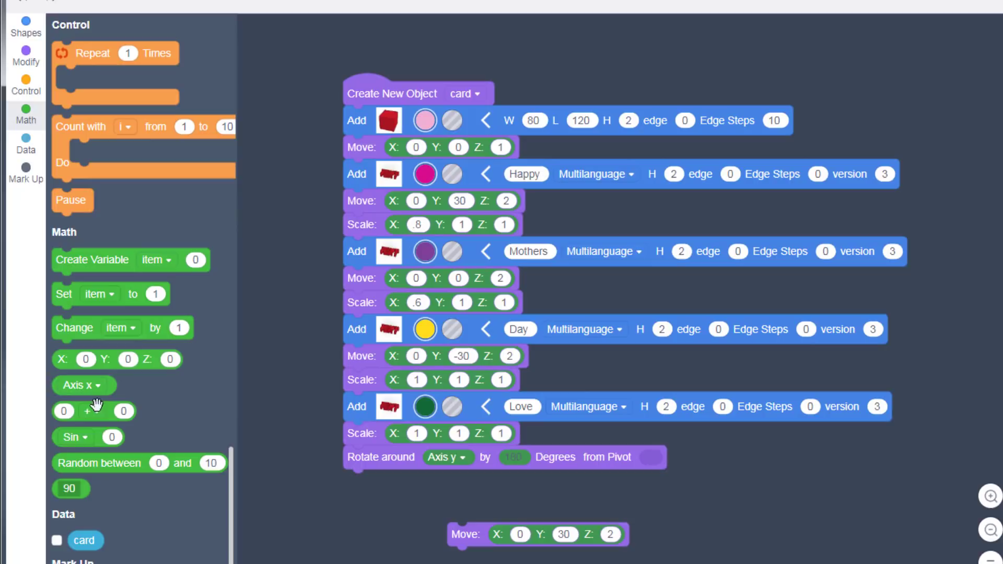
{"action": "mouse_move", "coordinate": [73, 360]}
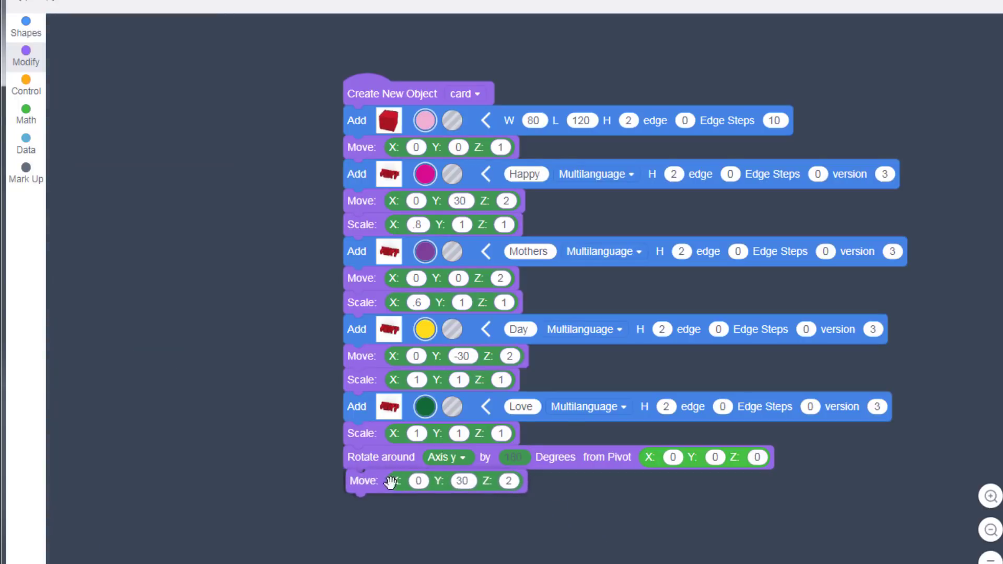
{"action": "left_click", "coordinate": [26, 81]}
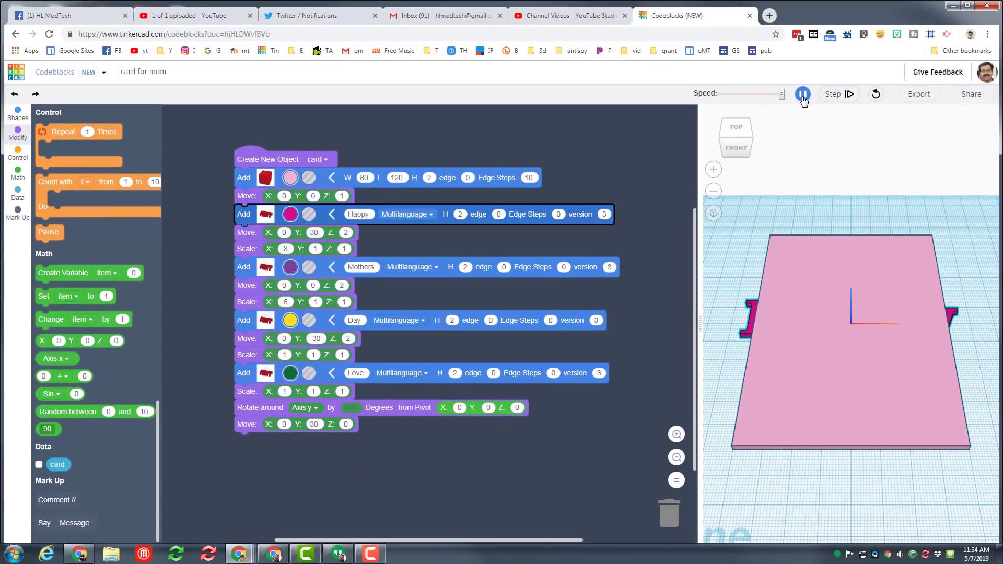
Run the script to rebuild the pink card with purple Mothers and yellow Day lettering.
{"action": "left_click", "coordinate": [803, 94]}
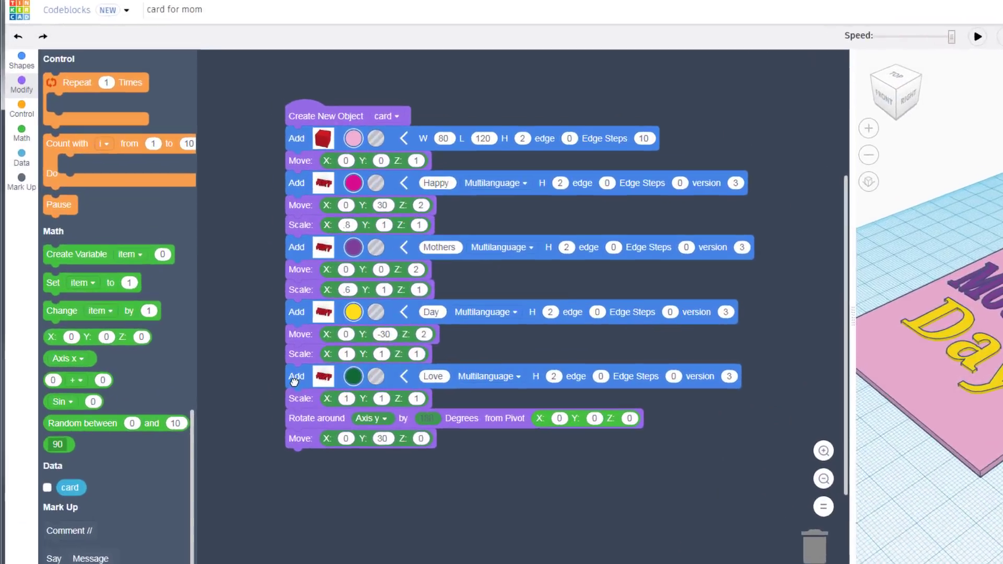
Duplicate the Love text blocks as a blue 'Mike' copy, flipped 180 degrees, with Move Y 0.
{"action": "left_click_drag", "start_coordinate": [296, 377], "coordinate": [462, 419]}
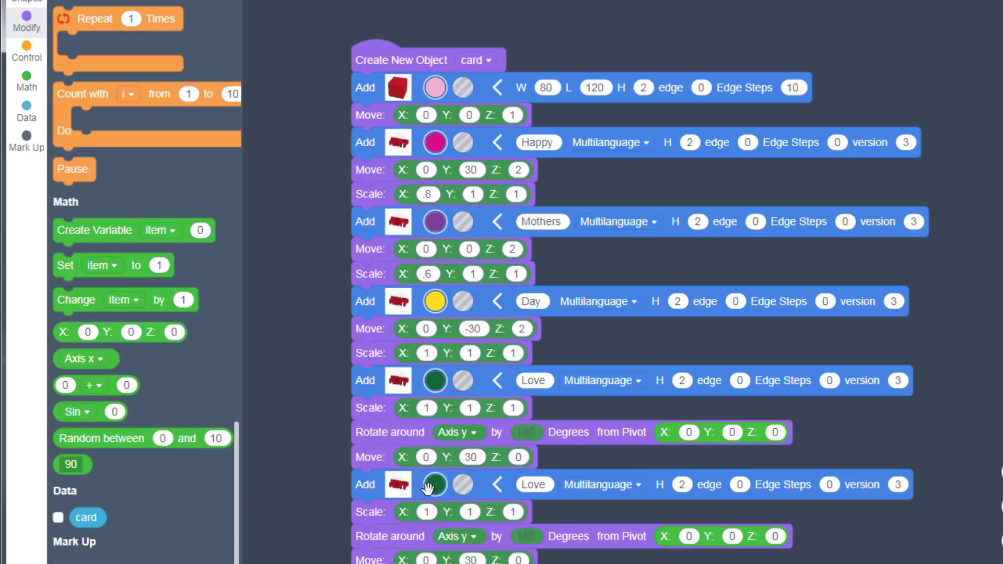
{"action": "left_click", "coordinate": [434, 485]}
{"action": "type", "text": "Mike"}
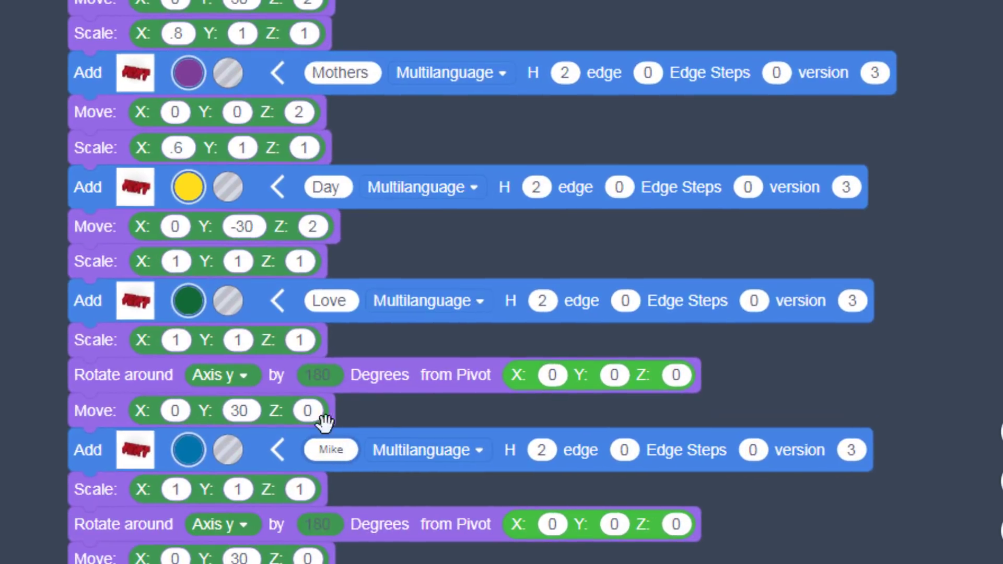
{"action": "scroll", "scroll_direction": "down", "scroll_amount": 3}
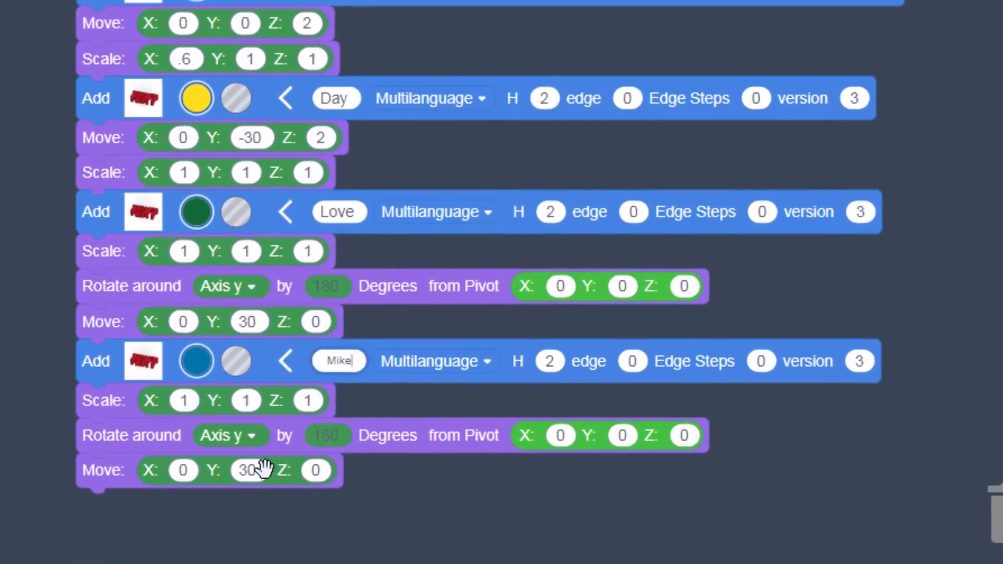
{"action": "left_click", "coordinate": [248, 465]}
{"action": "type", "text": "0"}
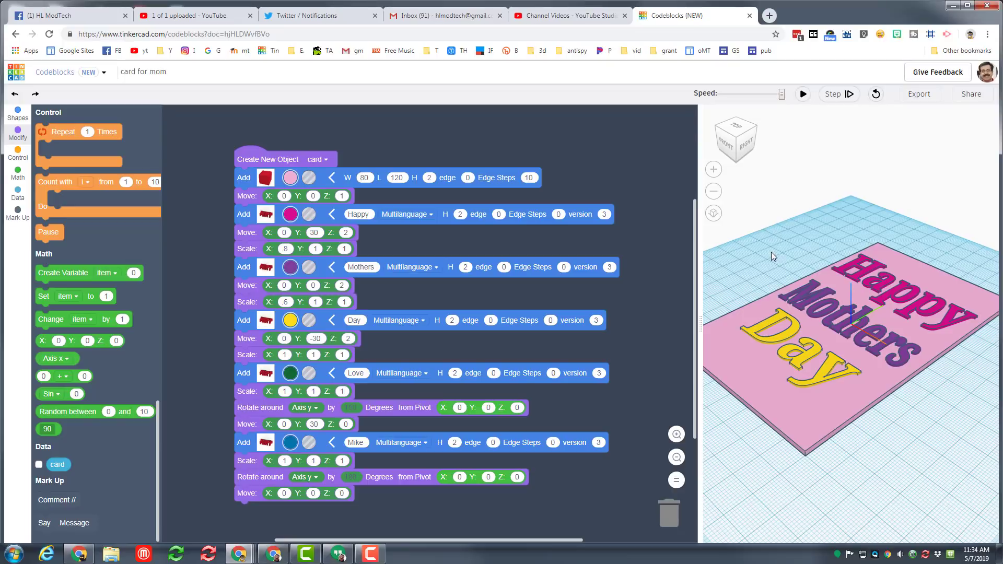
{"action": "mouse_move", "coordinate": [768, 256]}
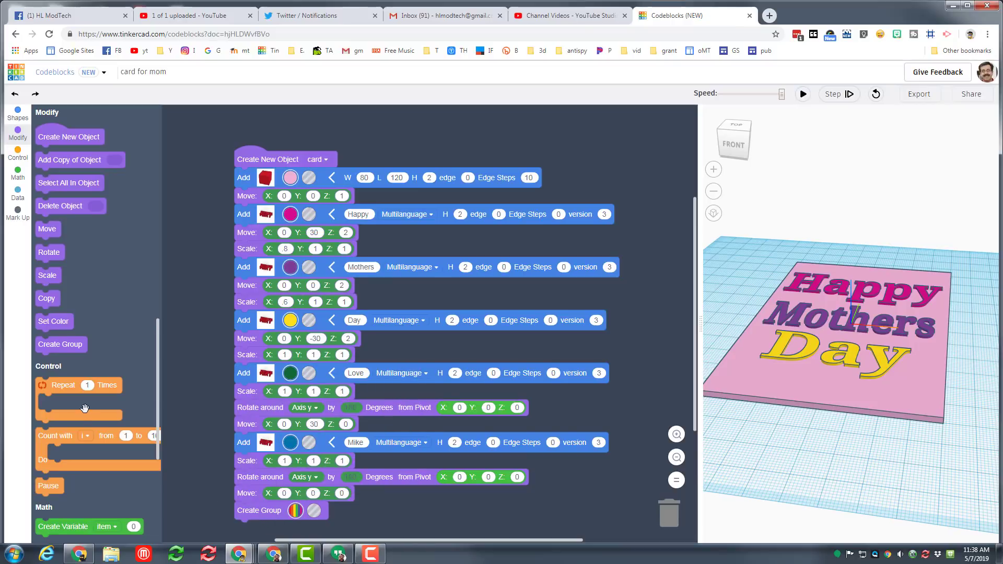
{"action": "mouse_move", "coordinate": [90, 334]}
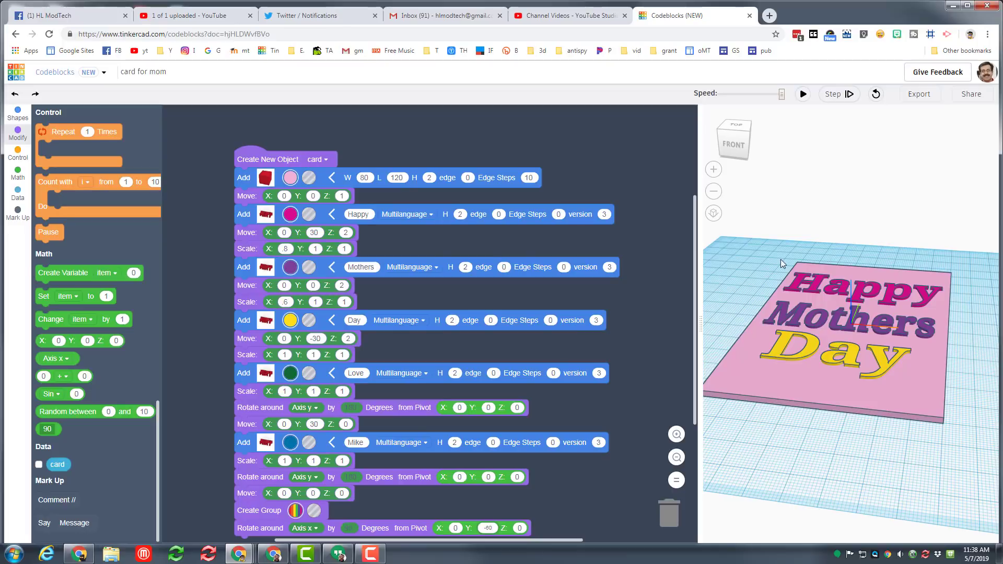
Run the code and view the upright Happy Mothers Day card.
{"action": "left_click", "coordinate": [803, 94]}
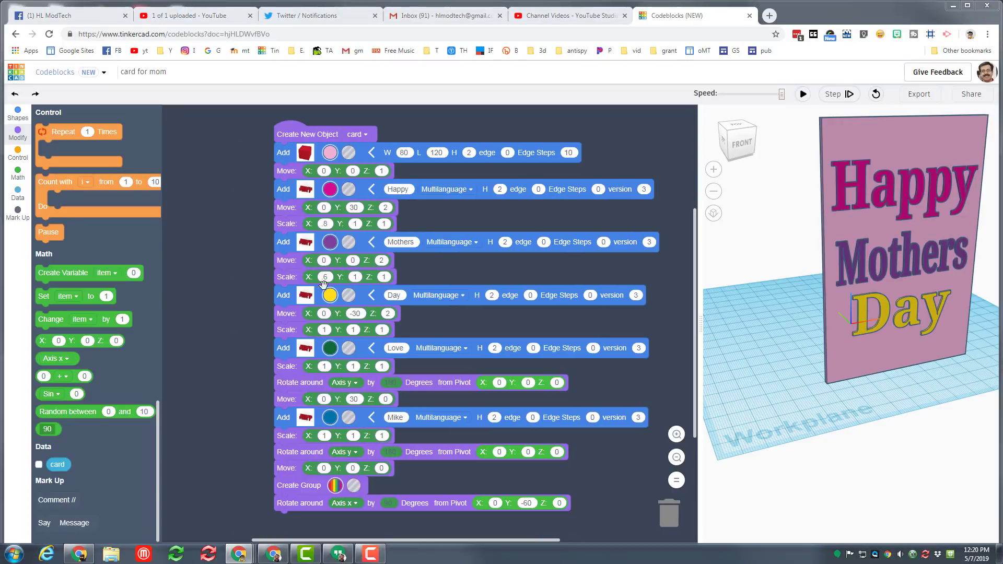
{"action": "mouse_move", "coordinate": [499, 409]}
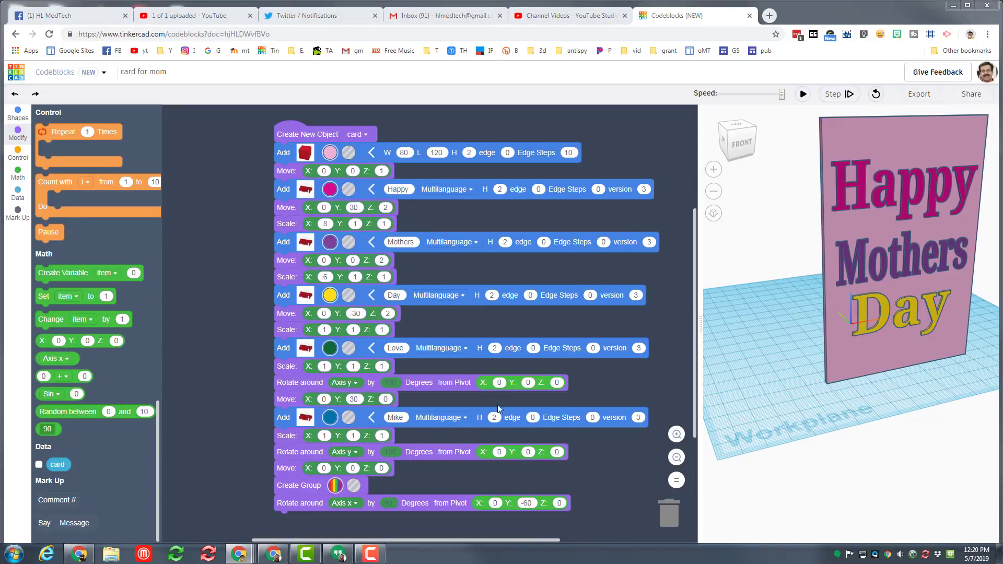
{"action": "scroll", "scroll_direction": "down", "scroll_amount": 3}
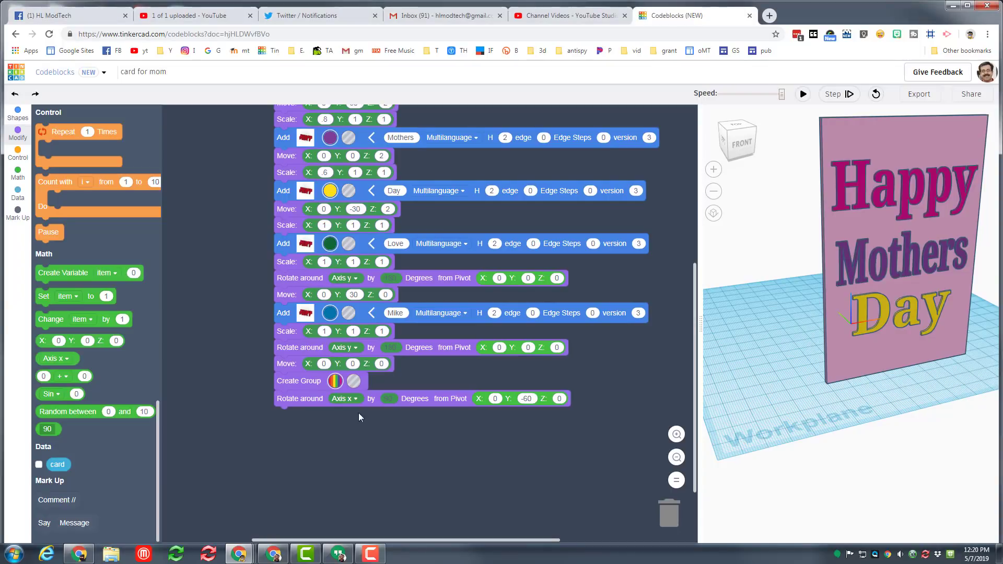
Start a new object script below the card code and name it animate.
{"action": "left_click", "coordinate": [17, 138]}
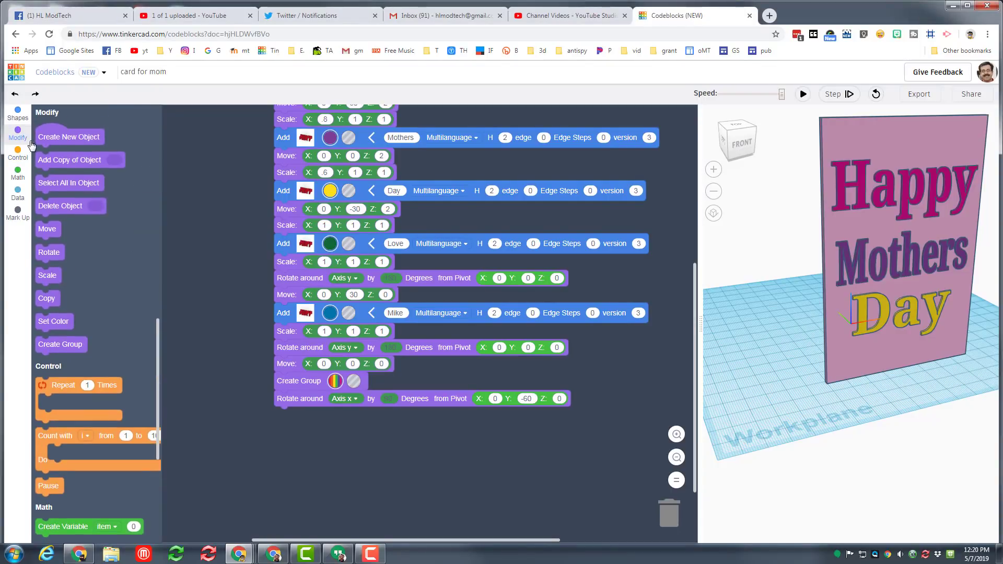
{"action": "left_click_drag", "start_coordinate": [68, 136], "coordinate": [301, 436]}
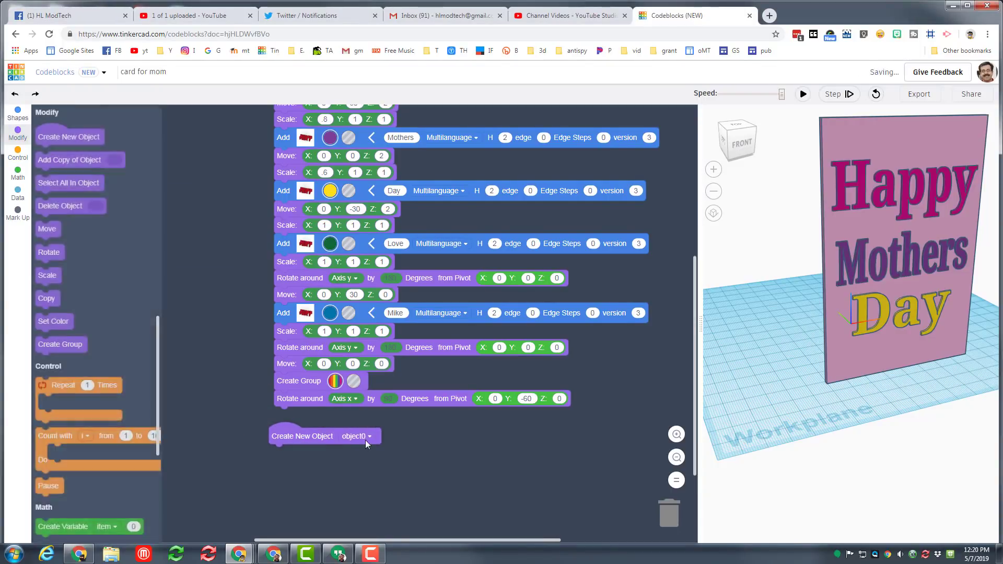
{"action": "left_click", "coordinate": [370, 436]}
{"action": "type", "text": "anim"}
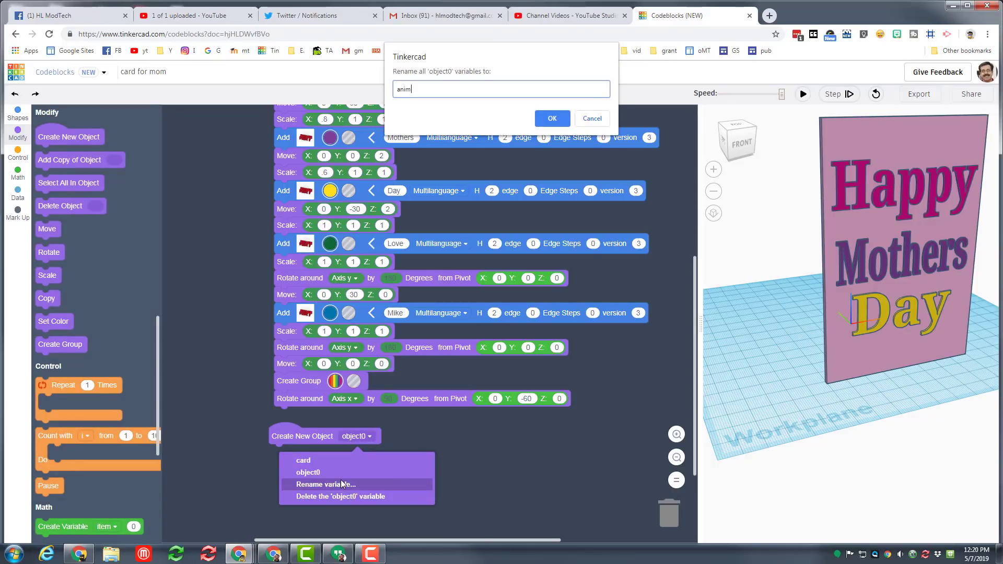
{"action": "left_click", "coordinate": [553, 118]}
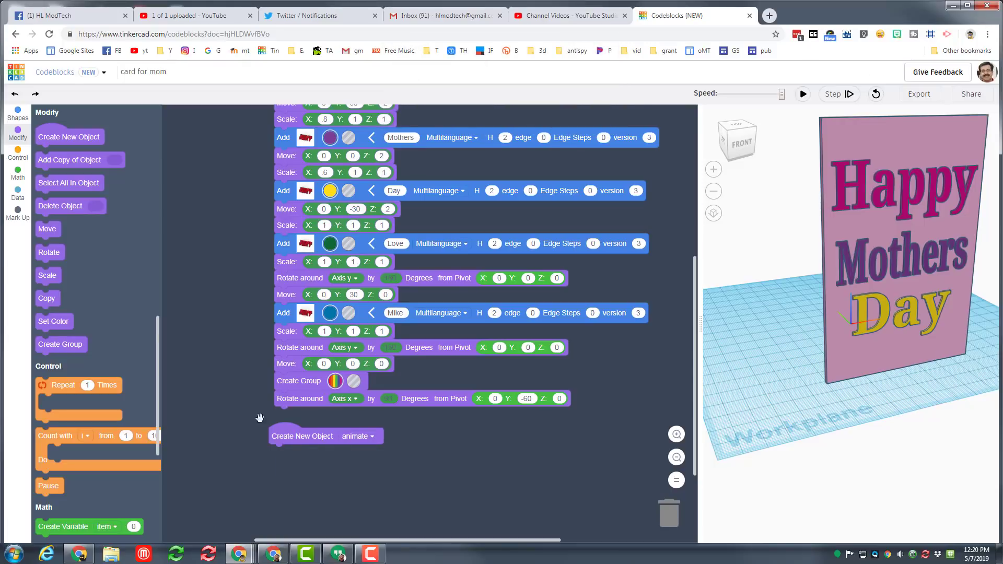
Add a variable under the animate object, renamed to n with value 15.
{"action": "scroll", "scroll_direction": "down", "scroll_amount": 3}
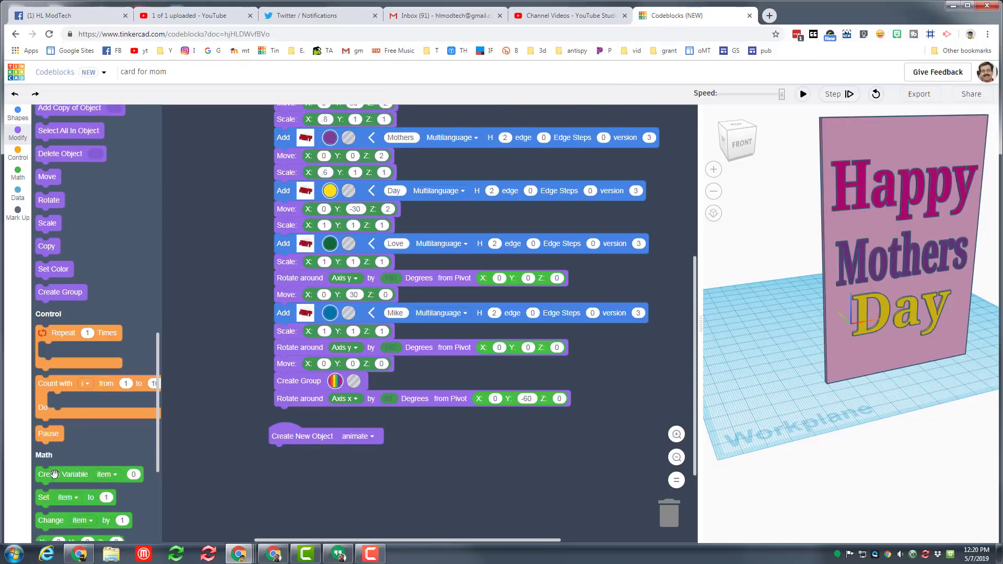
{"action": "left_click_drag", "start_coordinate": [63, 474], "coordinate": [297, 453]}
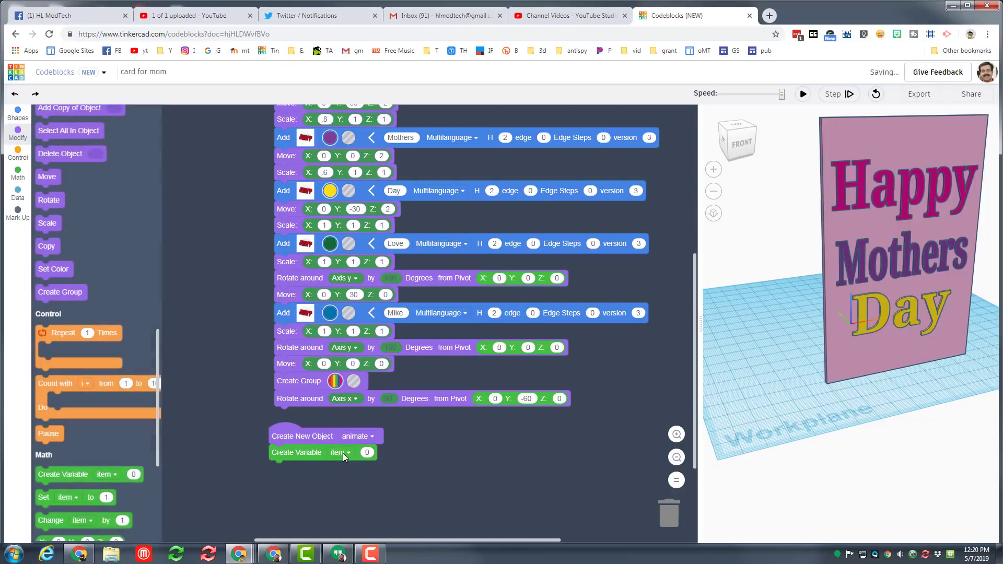
{"action": "left_click", "coordinate": [340, 453]}
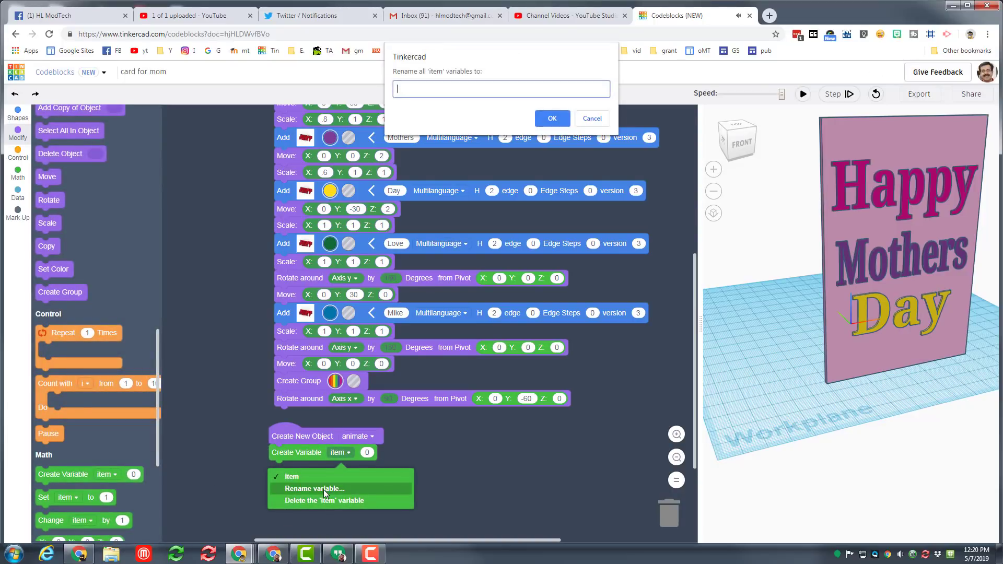
{"action": "type", "text": "n"}
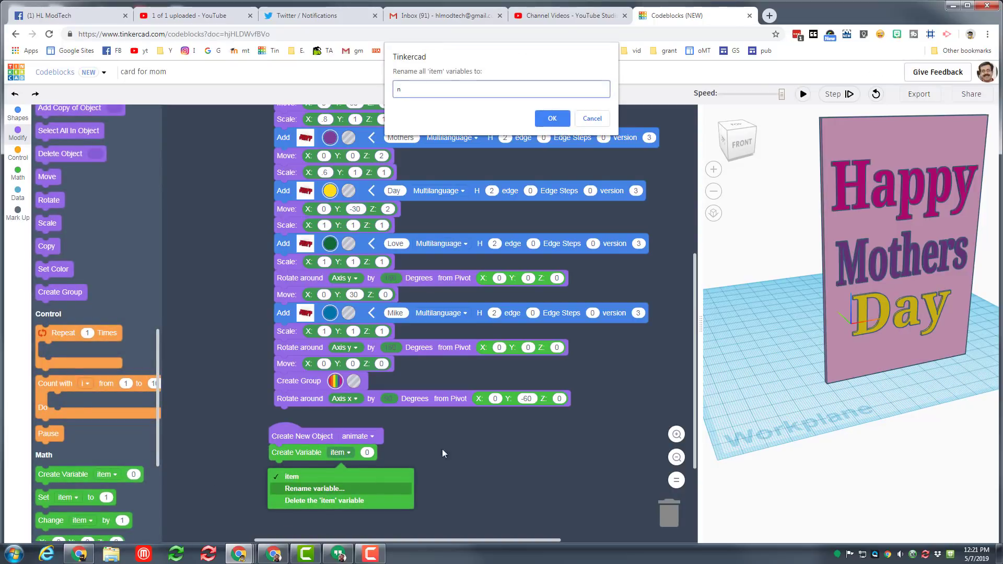
{"action": "left_click", "coordinate": [553, 119]}
{"action": "type", "text": "15"}
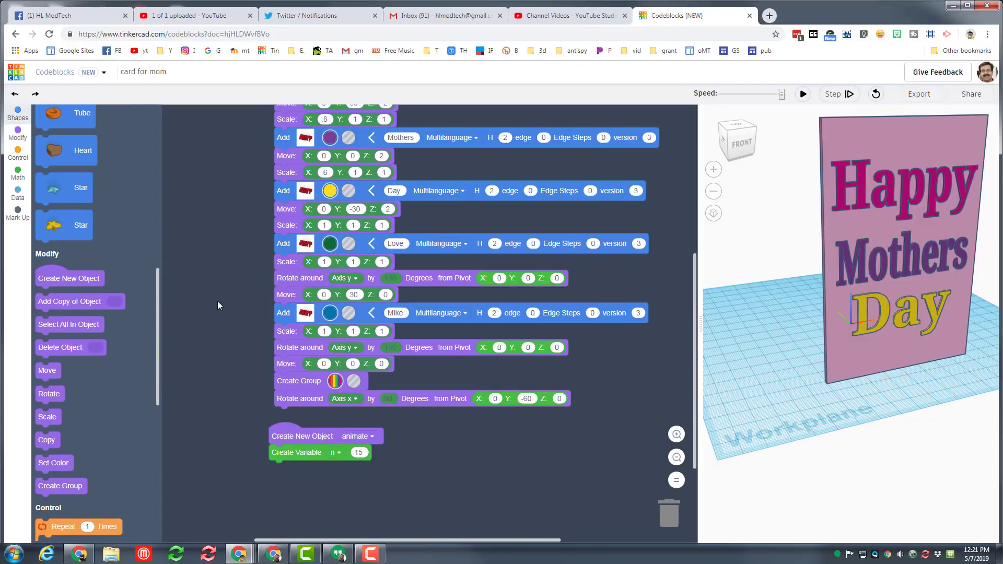
Add a copy of the card object, followed by a Delete Object block for the original card.
{"action": "left_click_drag", "start_coordinate": [70, 301], "coordinate": [305, 470]}
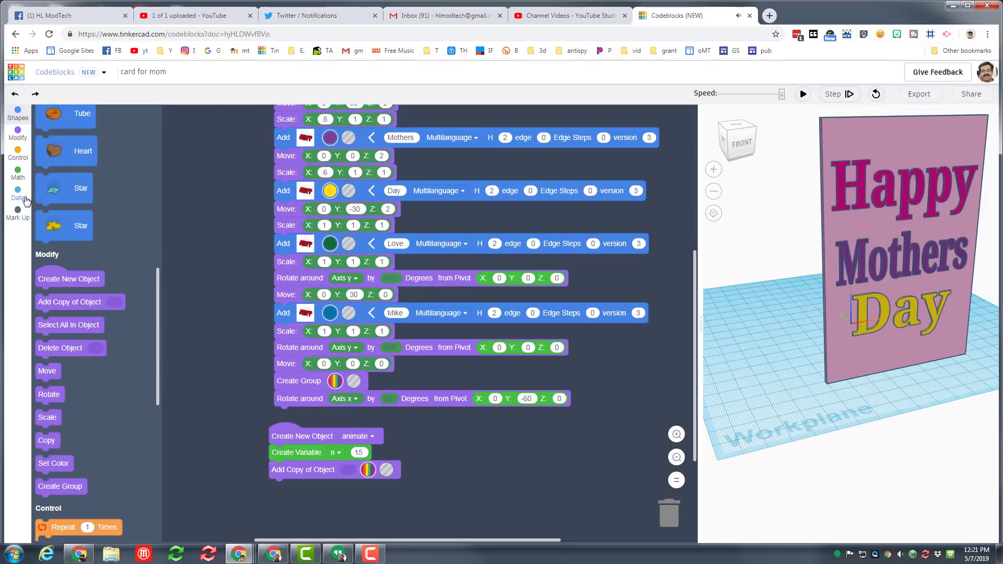
{"action": "left_click", "coordinate": [17, 198]}
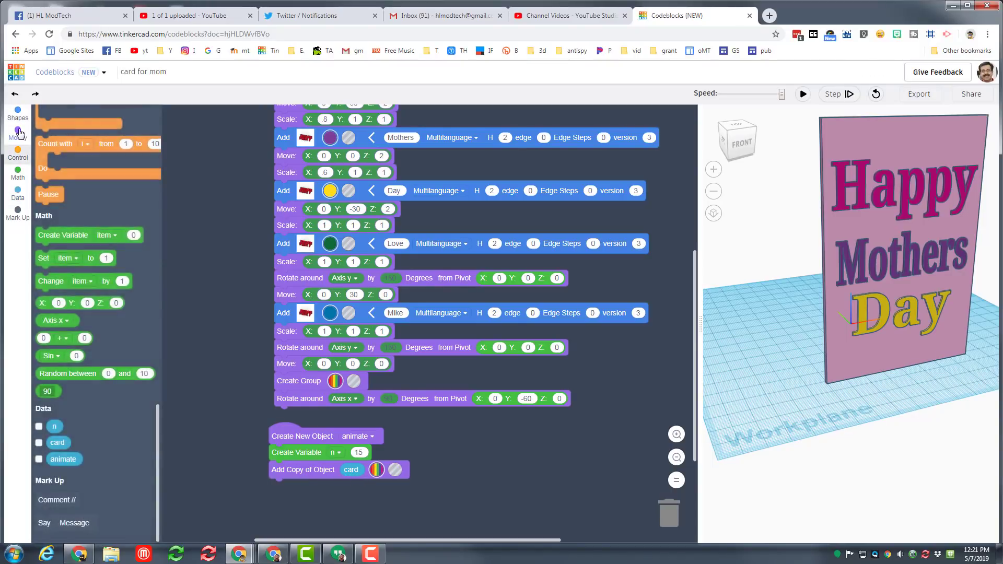
{"action": "left_click", "coordinate": [17, 136]}
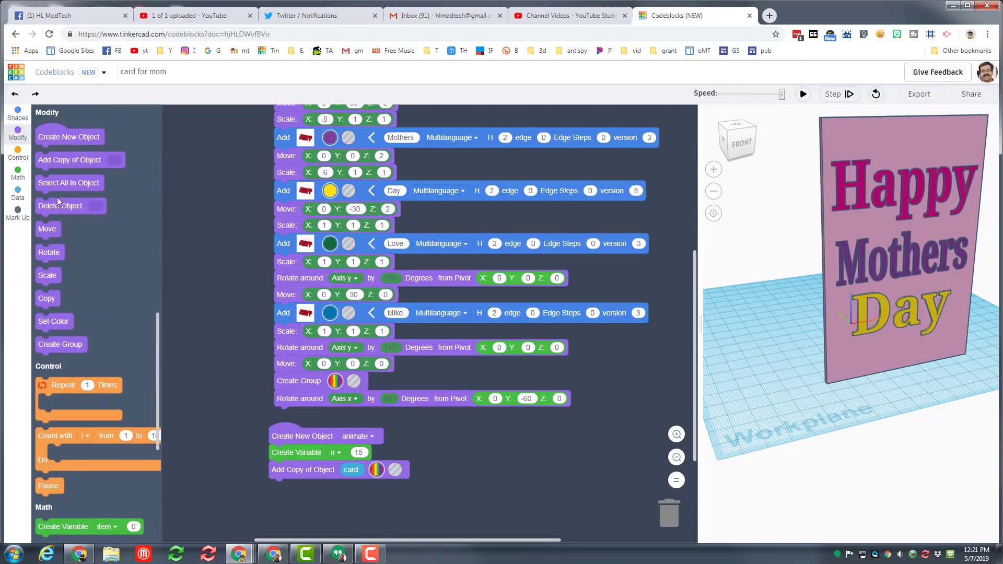
{"action": "left_click_drag", "start_coordinate": [71, 205], "coordinate": [285, 487]}
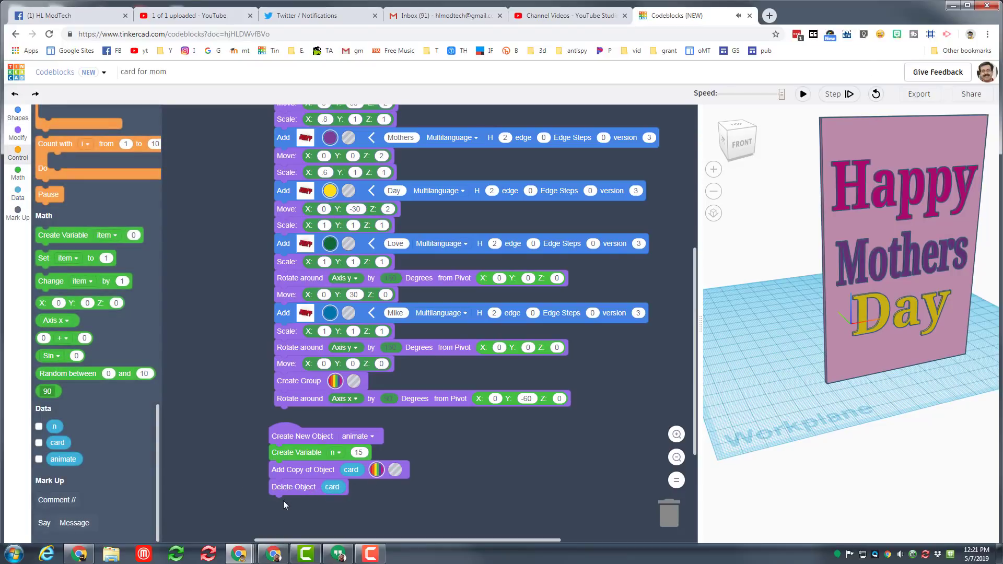
{"action": "mouse_move", "coordinate": [10, 319]}
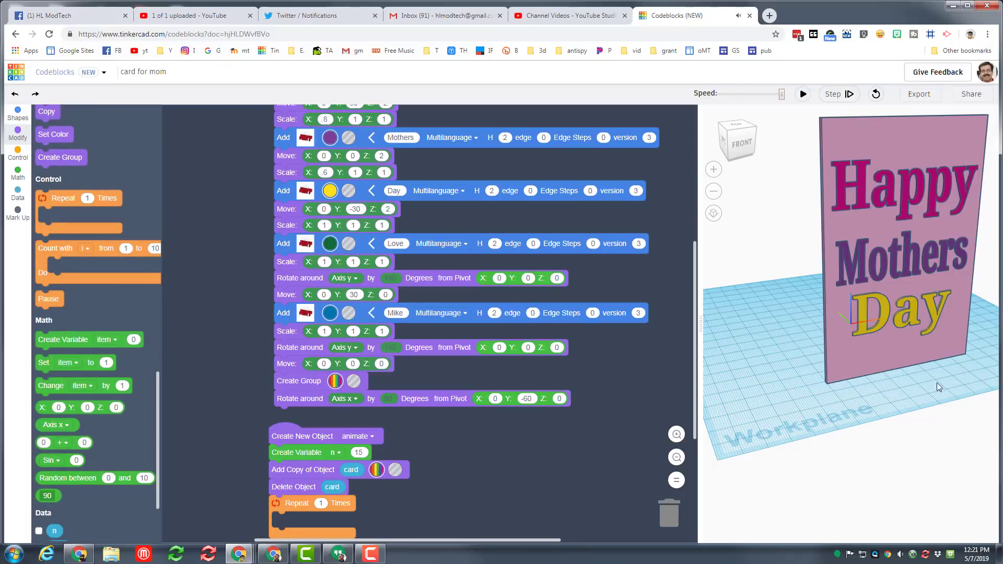
{"action": "mouse_move", "coordinate": [221, 379]}
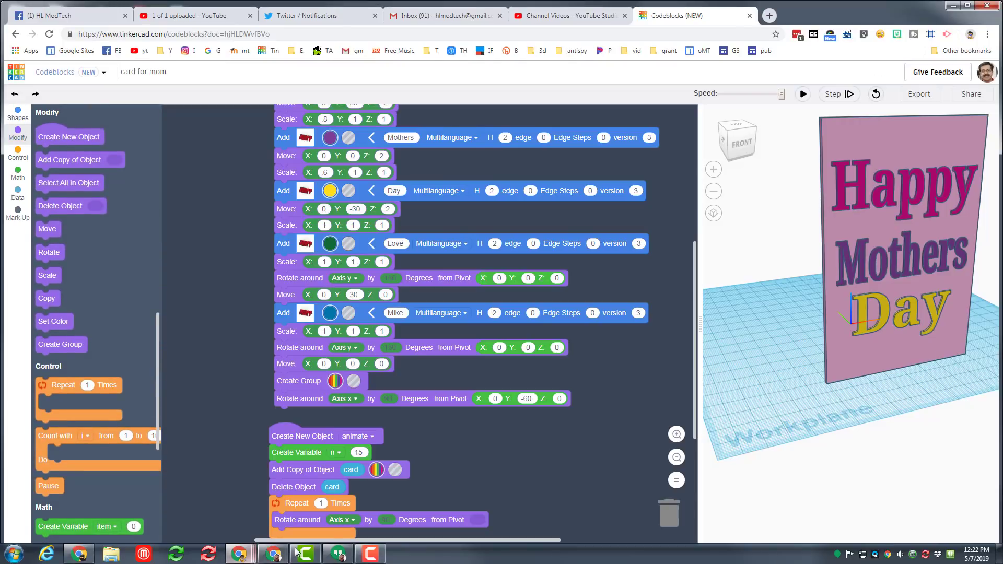
Rotate the copy around the z axis by n inside the 15-times loop, pivoting at Y -60.
{"action": "left_click", "coordinate": [342, 520]}
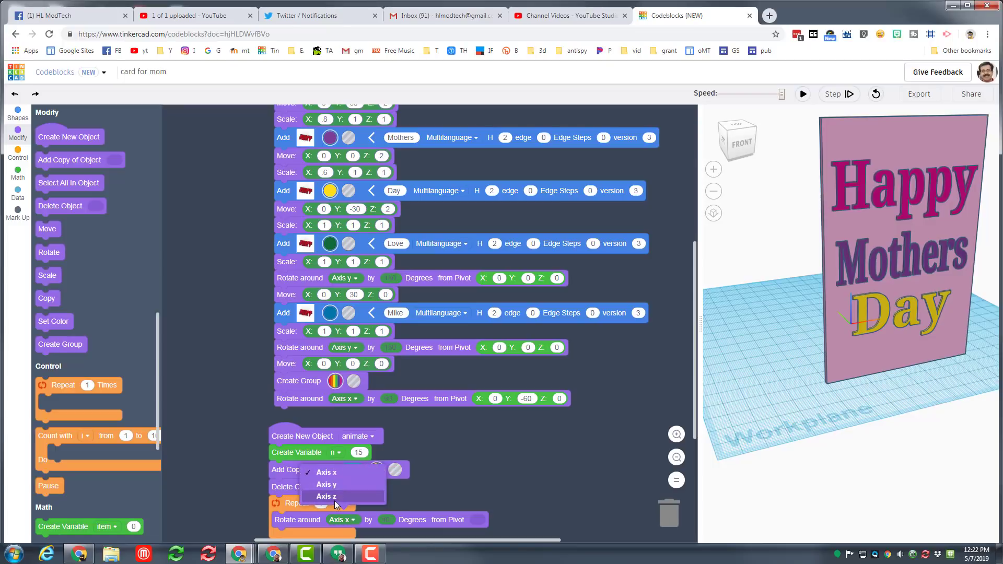
{"action": "left_click", "coordinate": [326, 496]}
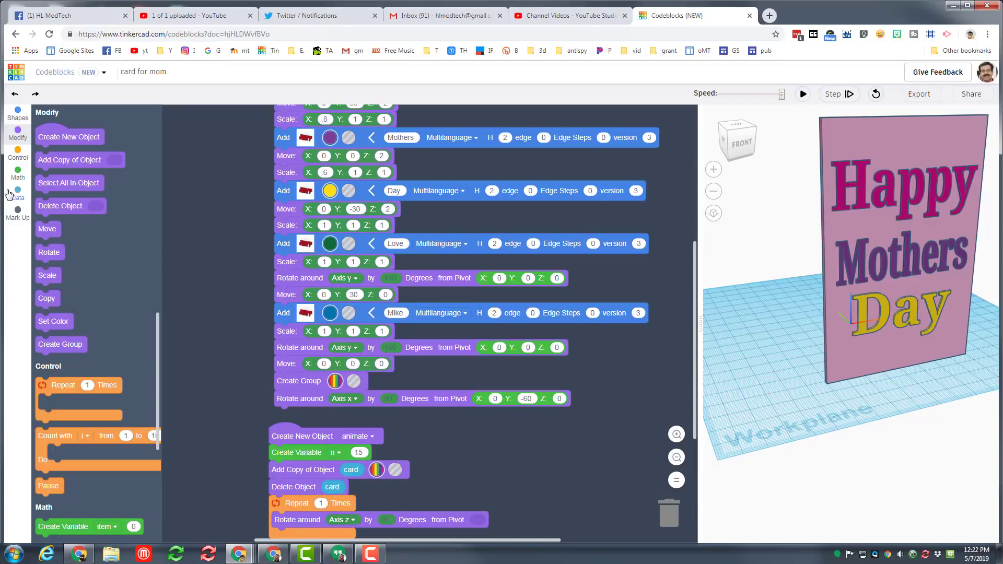
{"action": "scroll", "scroll_direction": "down", "scroll_amount": 3}
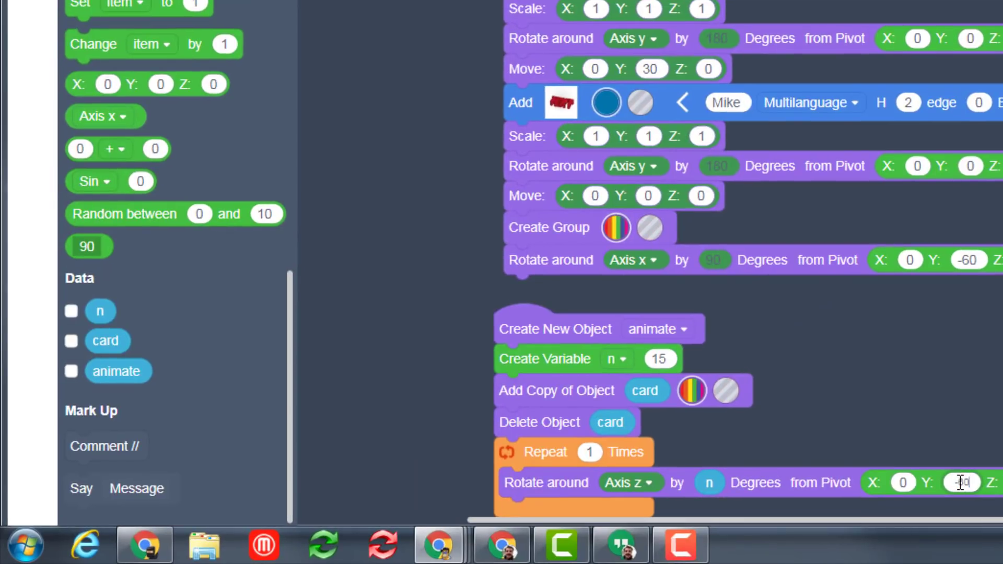
{"action": "type", "text": "-60"}
{"action": "left_click", "coordinate": [590, 452]}
{"action": "type", "text": "5"}
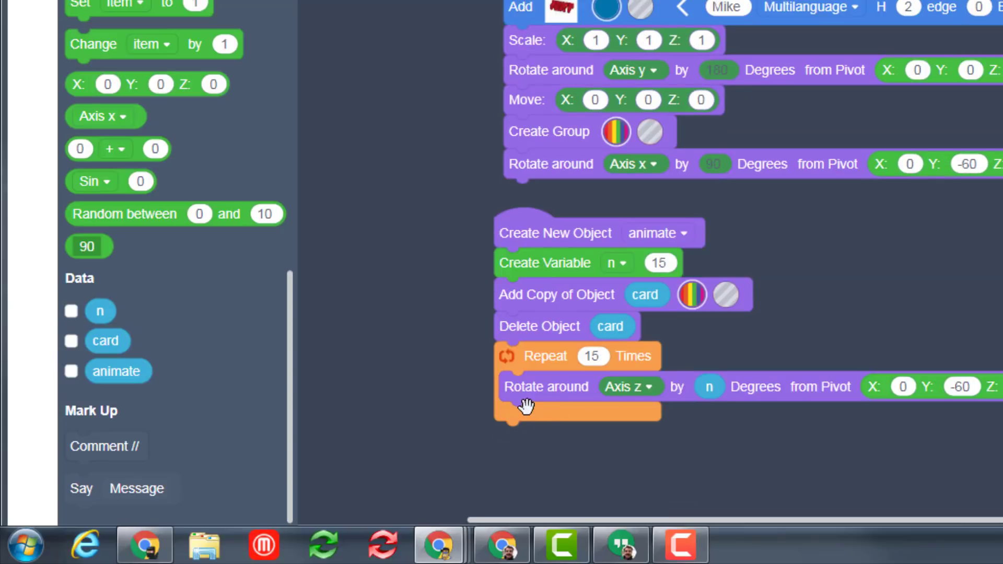
{"action": "mouse_move", "coordinate": [608, 410]}
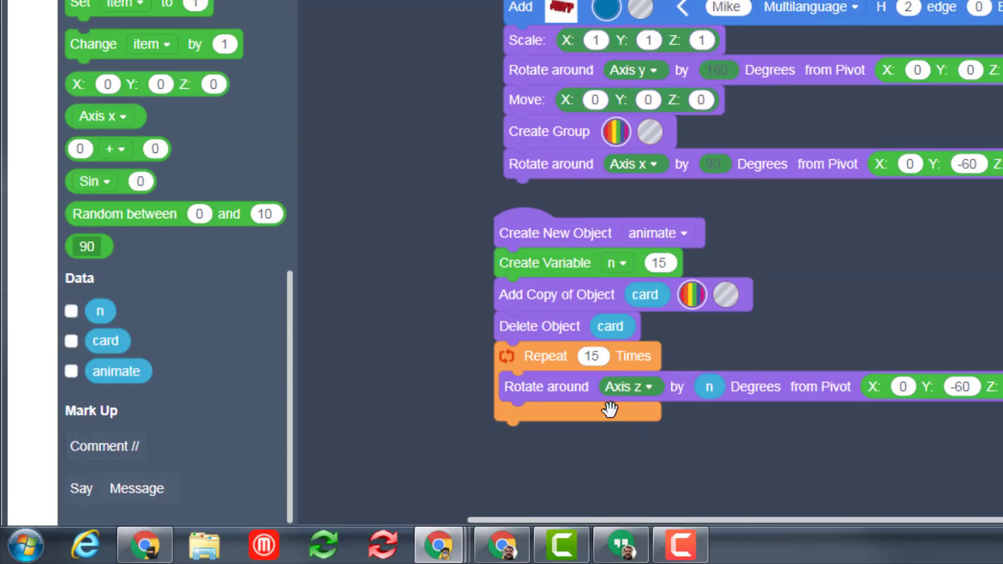
{"action": "mouse_move", "coordinate": [173, 266]}
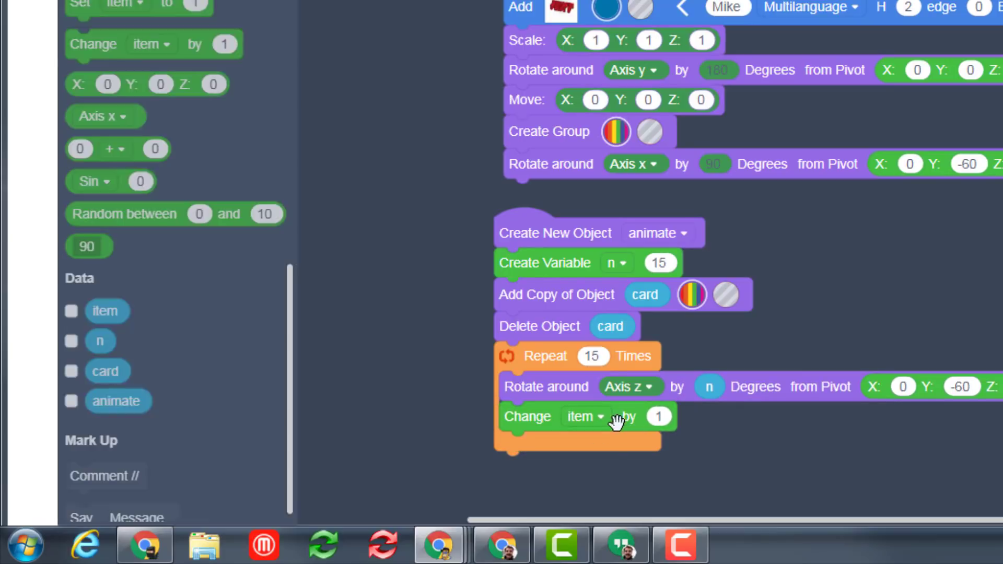
Set the loop's Change block to update variable n instead of item.
{"action": "left_click", "coordinate": [586, 416]}
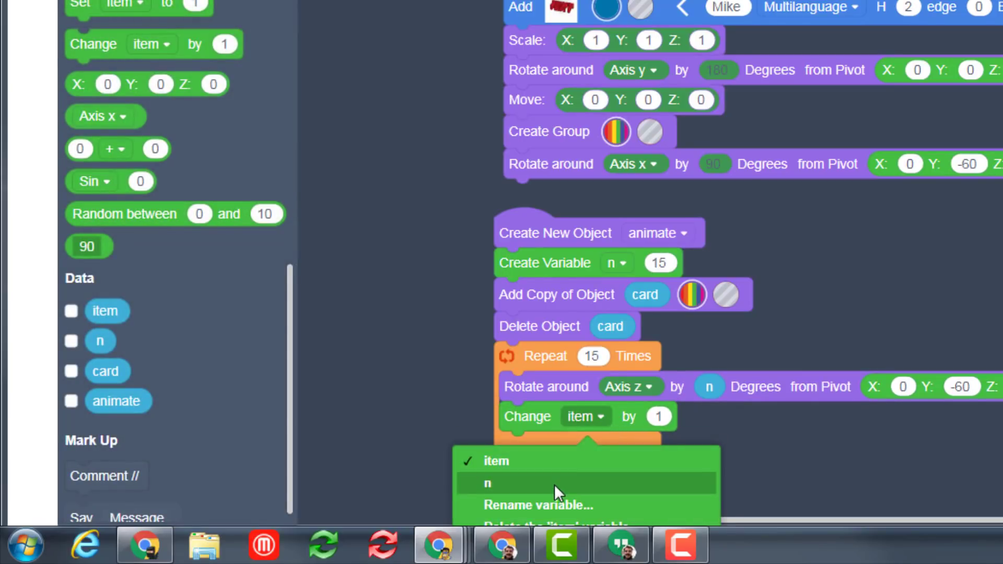
{"action": "left_click", "coordinate": [487, 483]}
{"action": "type", "text": "5"}
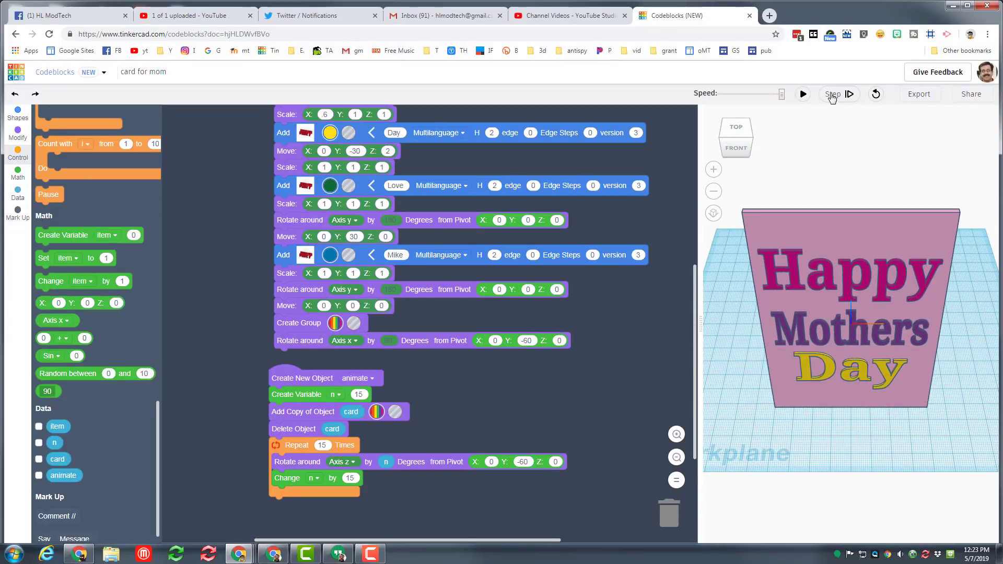
{"action": "left_click", "coordinate": [803, 94]}
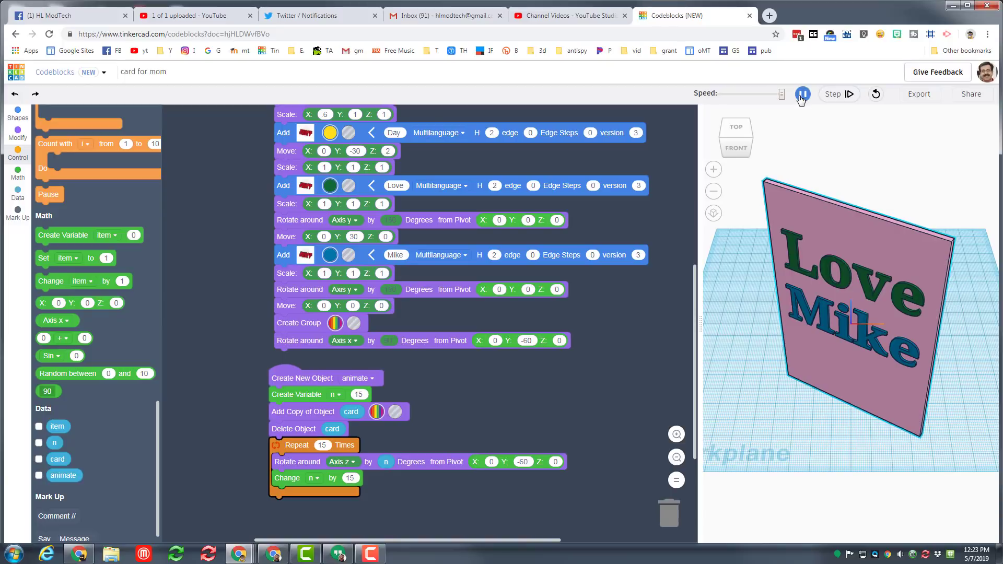
{"action": "left_click", "coordinate": [802, 94]}
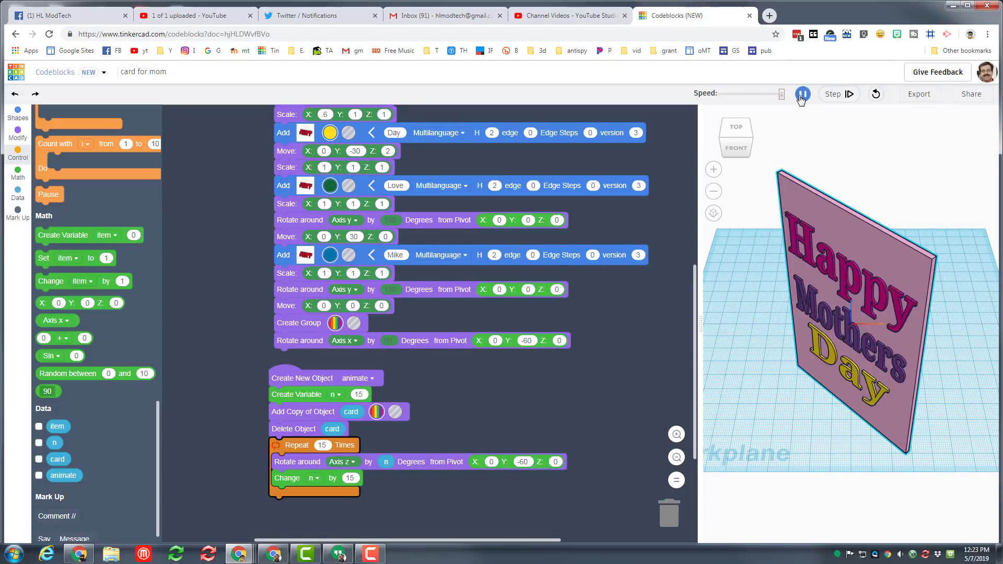
{"action": "left_click", "coordinate": [803, 94]}
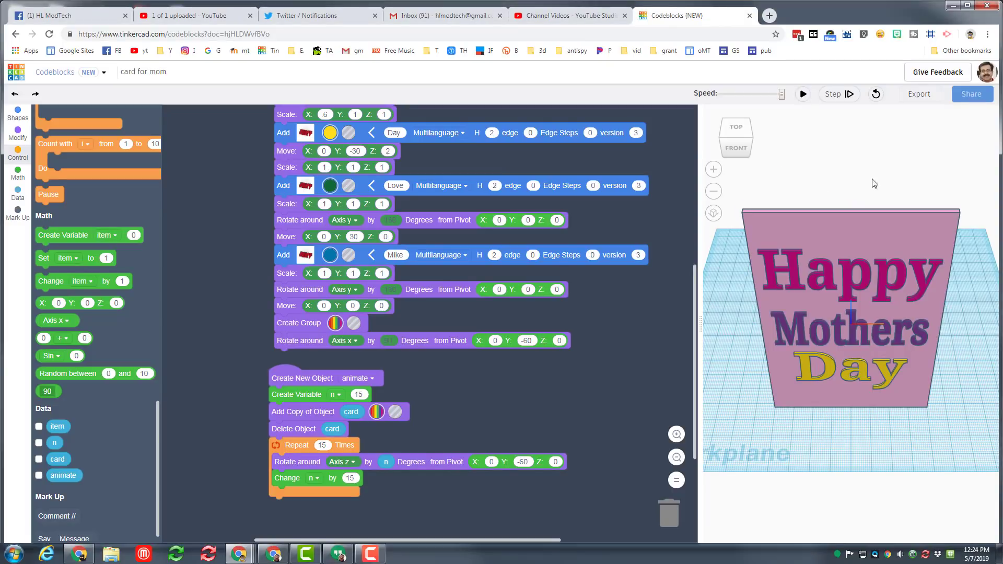
In the Share window, tilt the card view and export as animated GIF 'card for mom.gif'.
{"action": "left_click", "coordinate": [972, 94]}
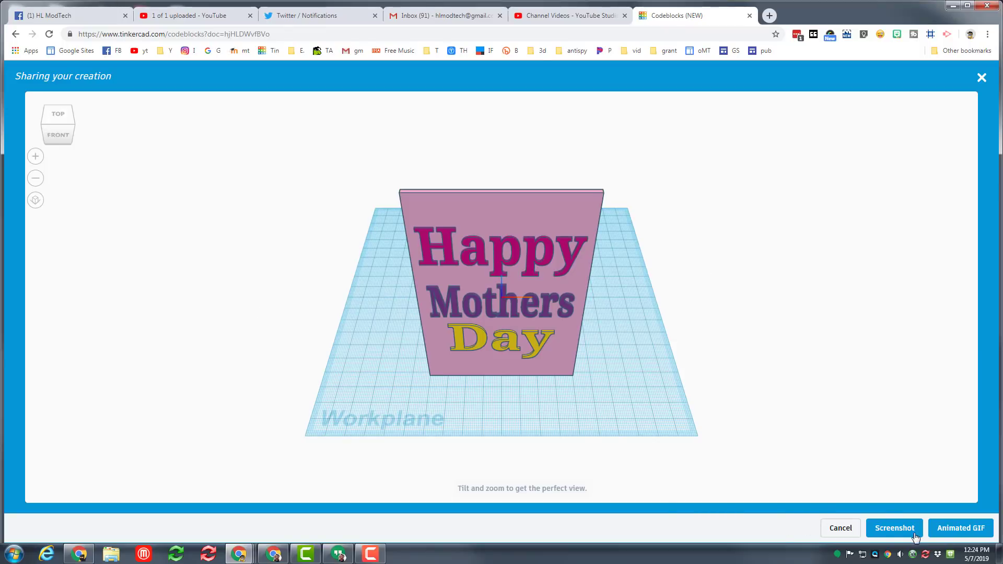
{"action": "mouse_move", "coordinate": [718, 486]}
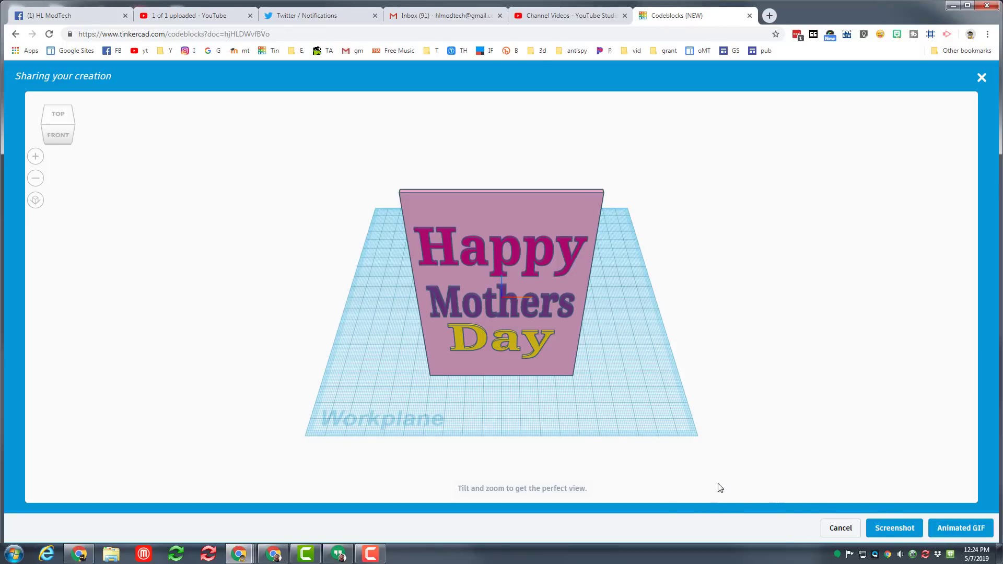
{"action": "mouse_move", "coordinate": [938, 535]}
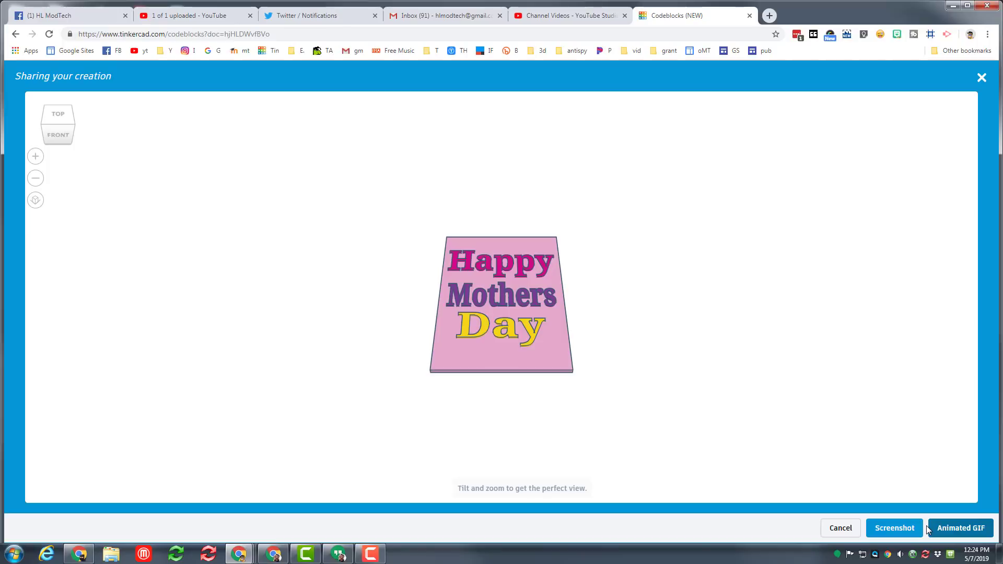
{"action": "mouse_move", "coordinate": [85, 147]}
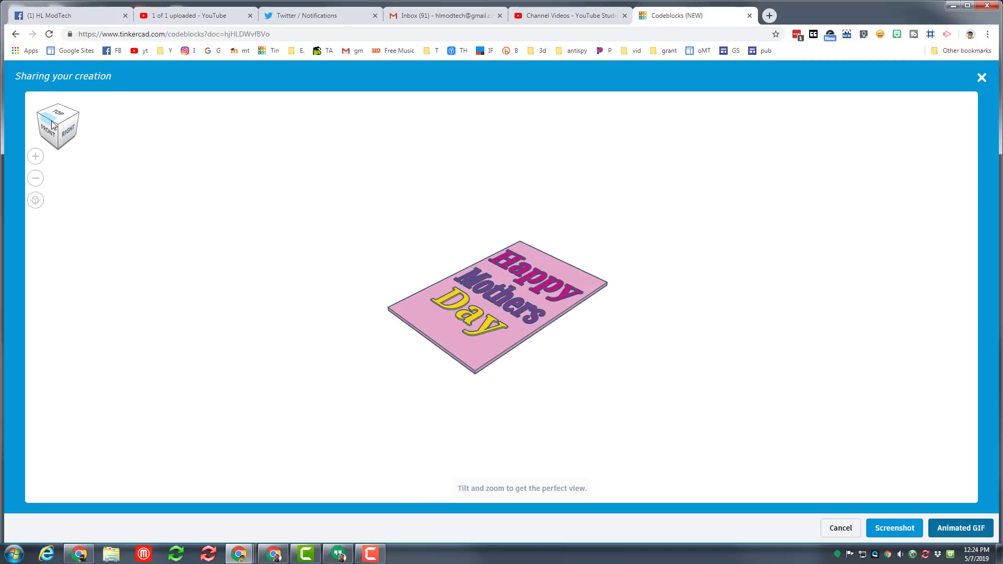
{"action": "left_click", "coordinate": [59, 116]}
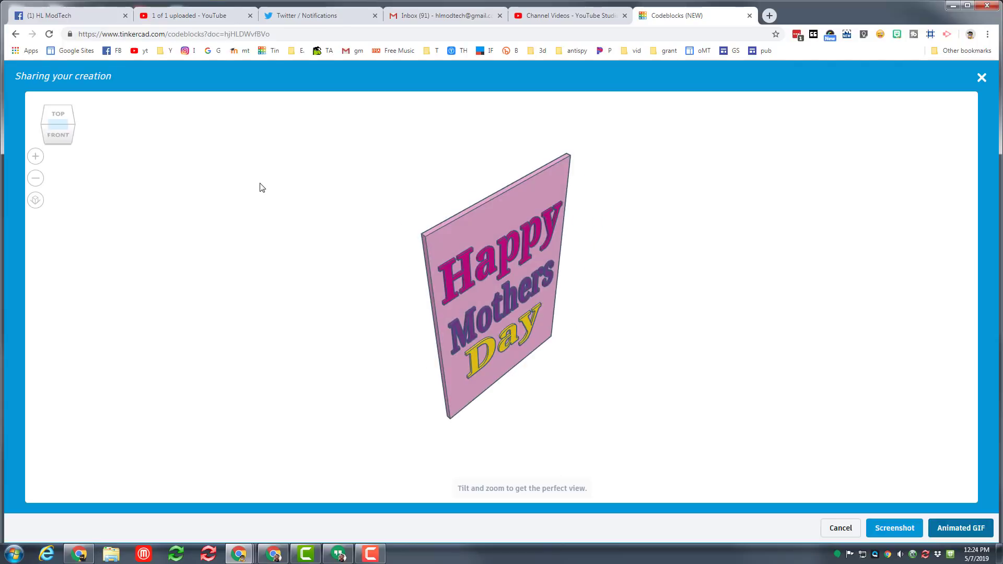
{"action": "left_click", "coordinate": [961, 529]}
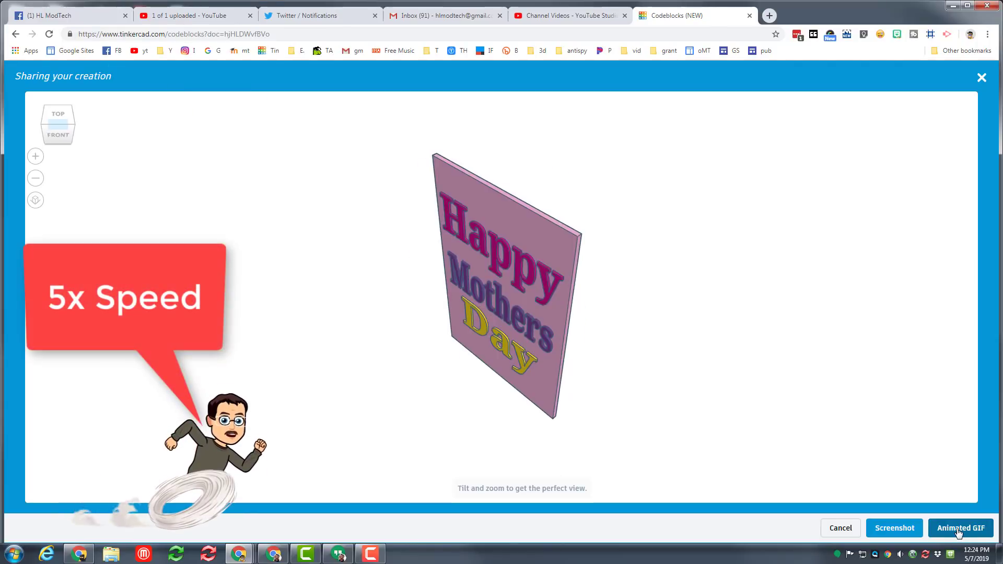
{"action": "left_click", "coordinate": [962, 528]}
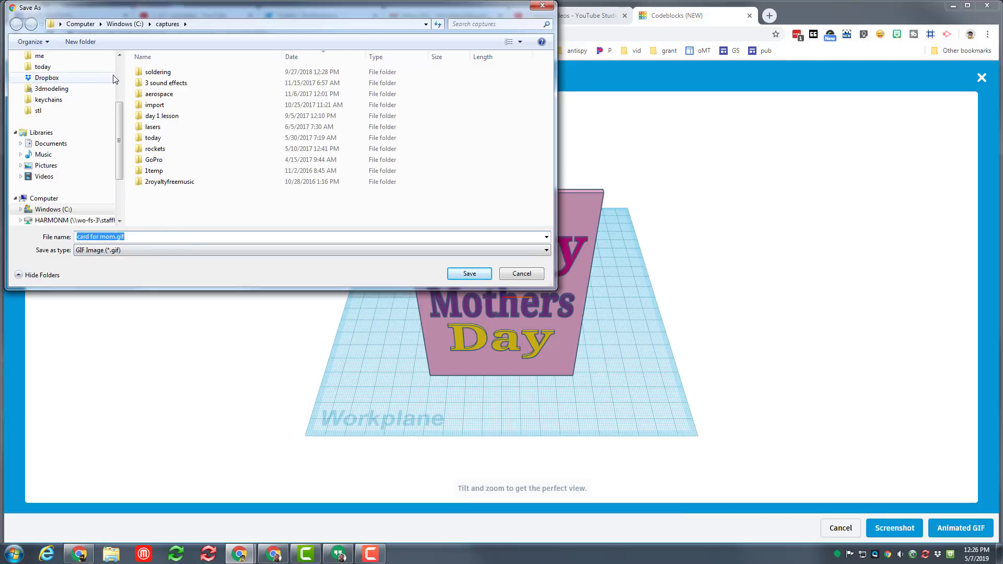
Save card for mom.gif as a GIF image into the Downloads folder.
{"action": "left_click", "coordinate": [48, 82]}
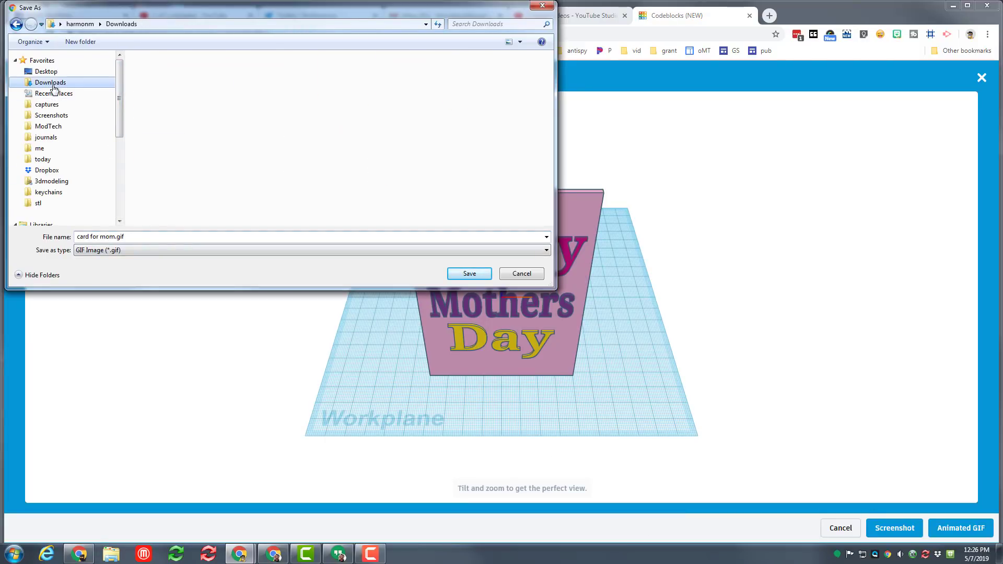
{"action": "left_click", "coordinate": [49, 82]}
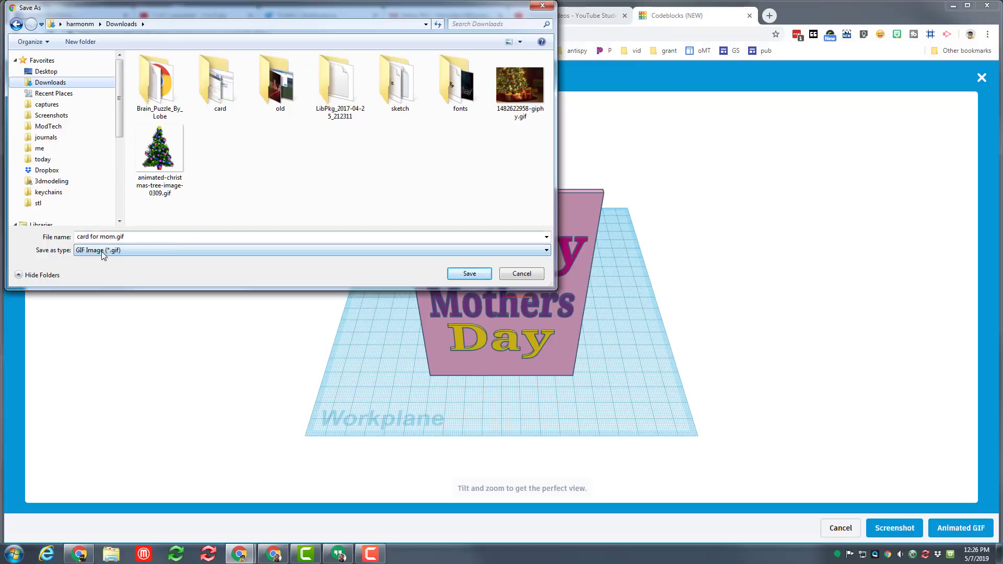
{"action": "left_click", "coordinate": [470, 273]}
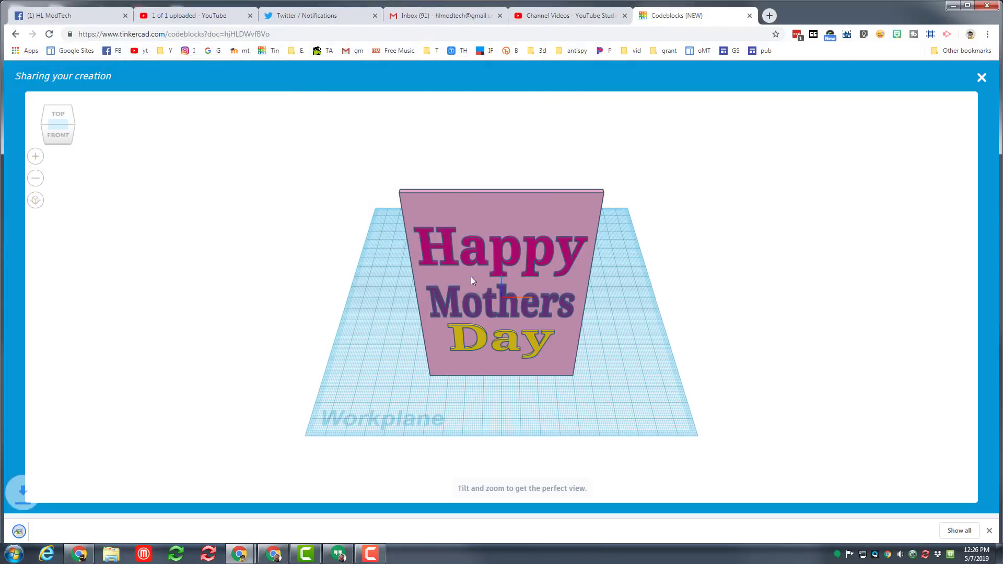